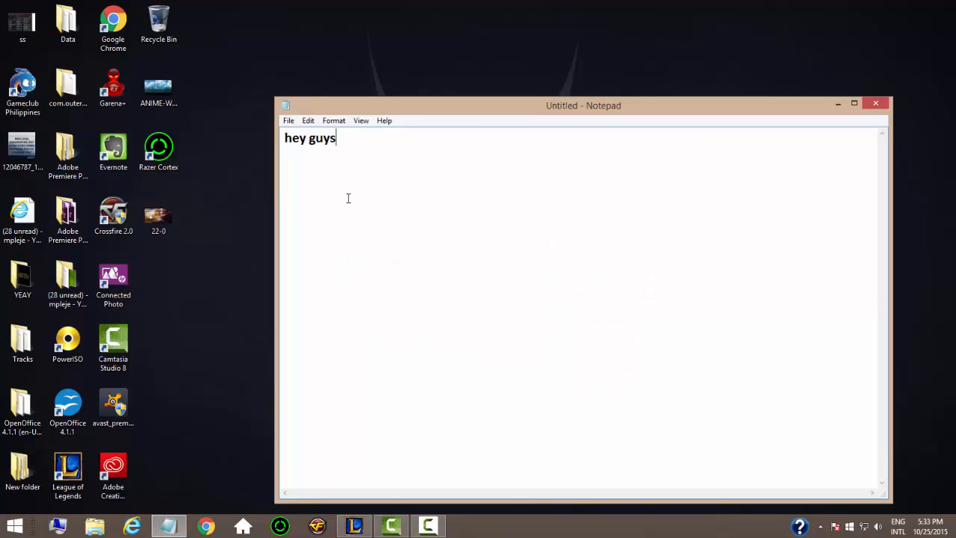
Announce an event where someone is giving free ecoins in CrossFire
type("so today the")
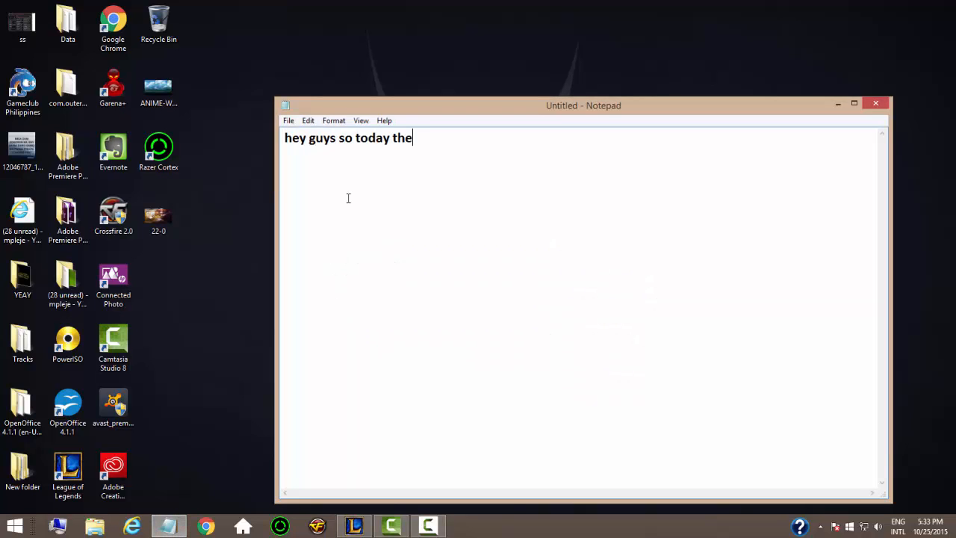
type("re is a event")
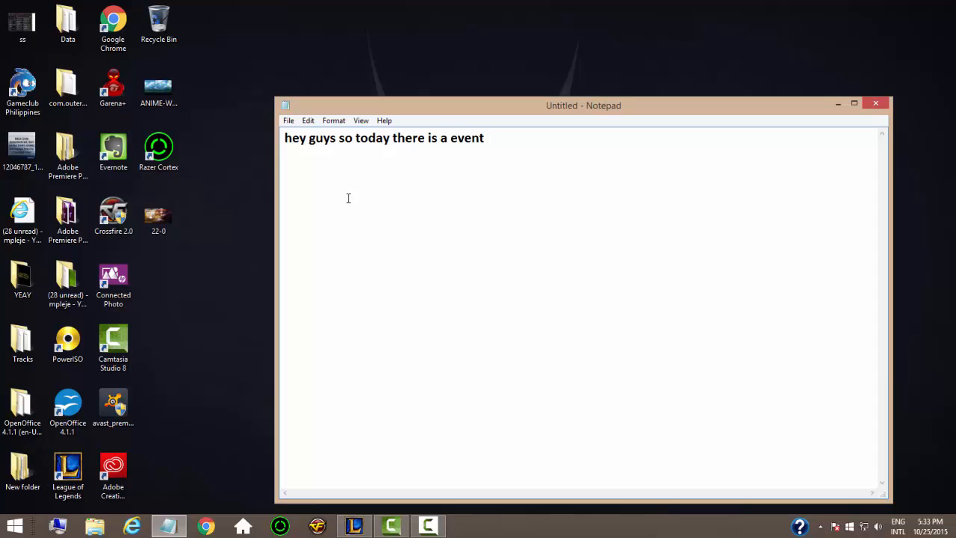
type("that someone")
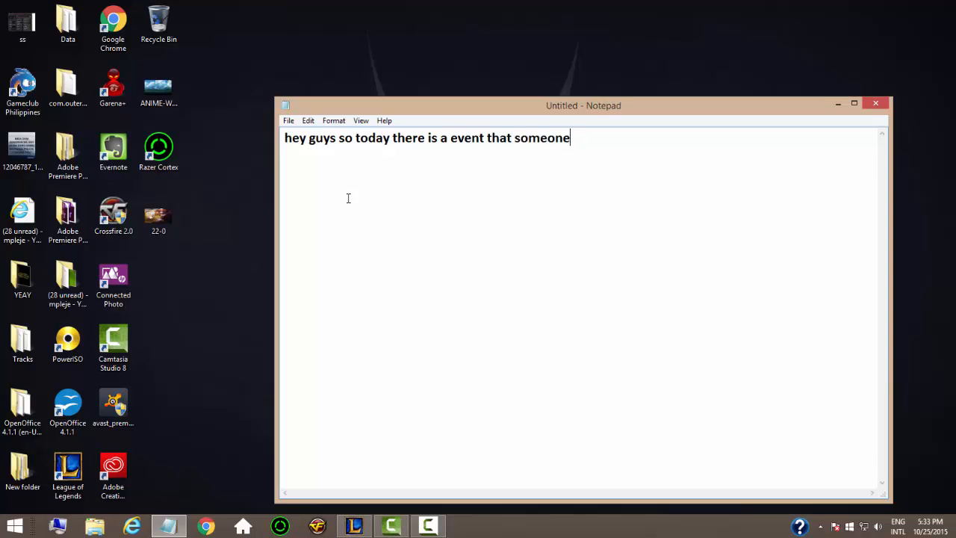
type("is g")
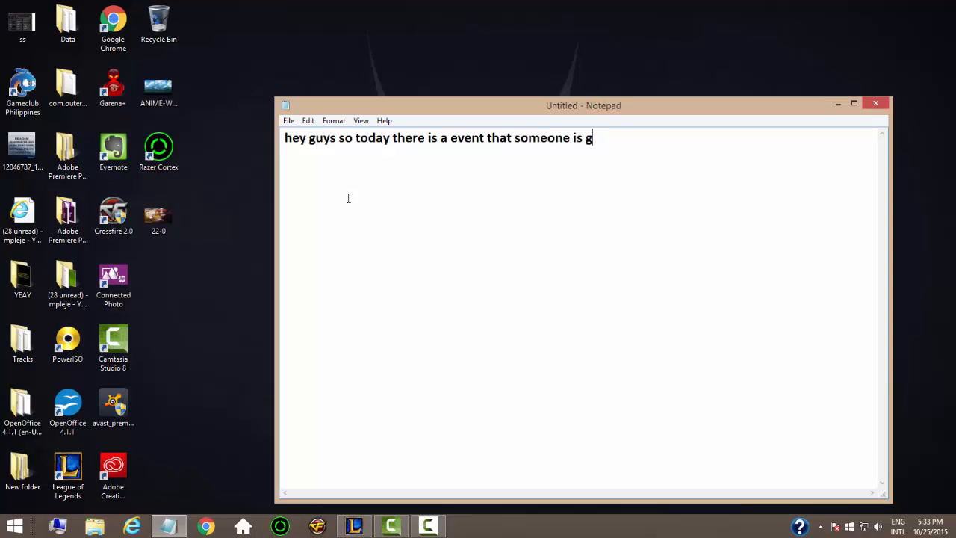
type("iving free ecoins in c")
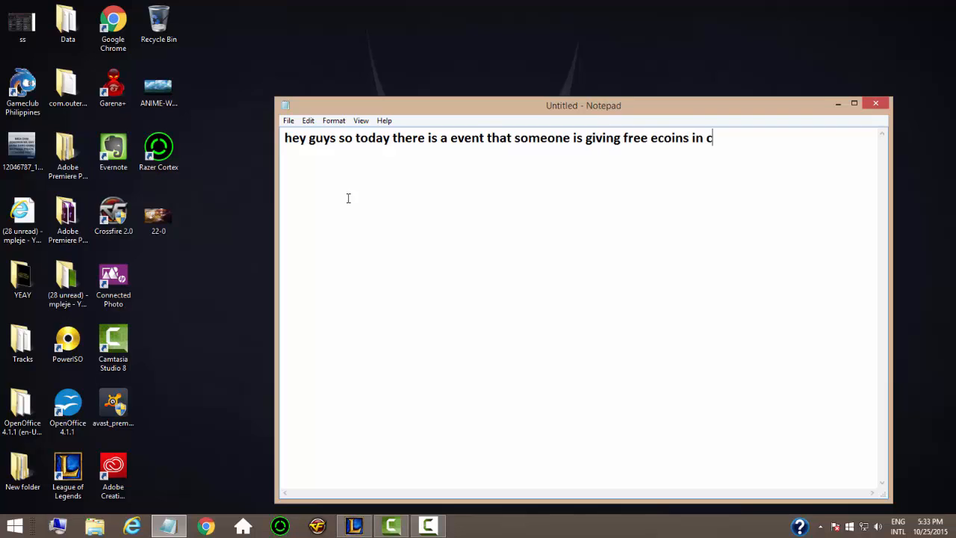
type("rossfire but sorry to say its only for P")
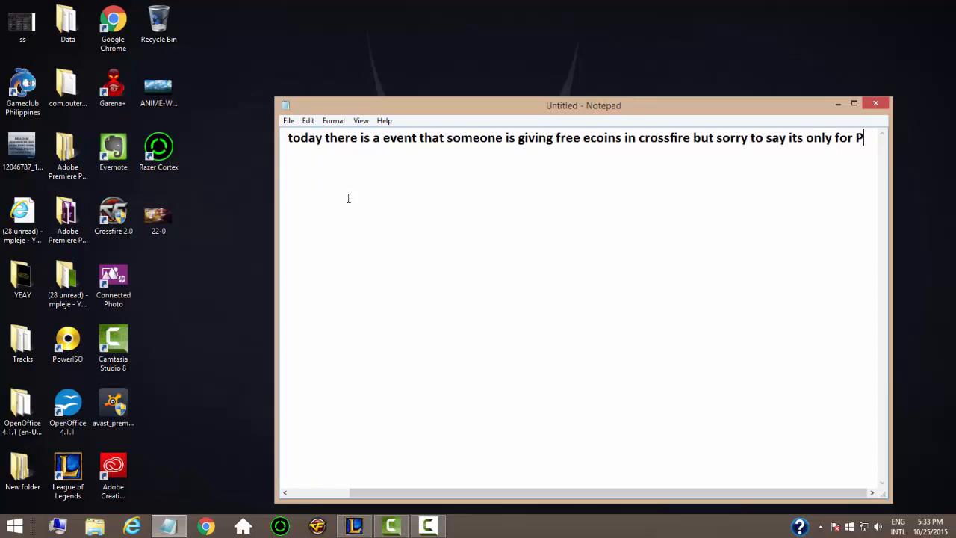
Greet viewers and note the giveaway accepts any rank
type("hey guy")
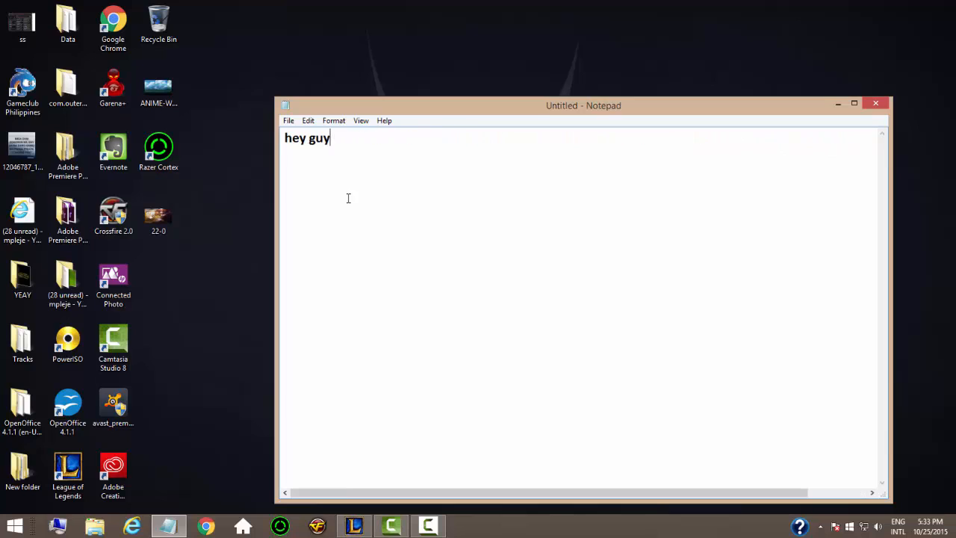
type("it accep")
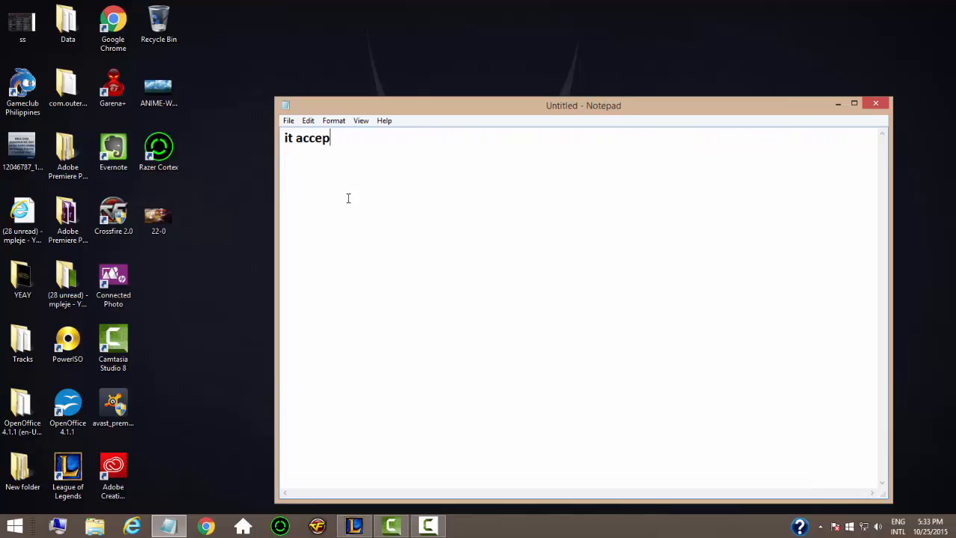
type("ts any ran")
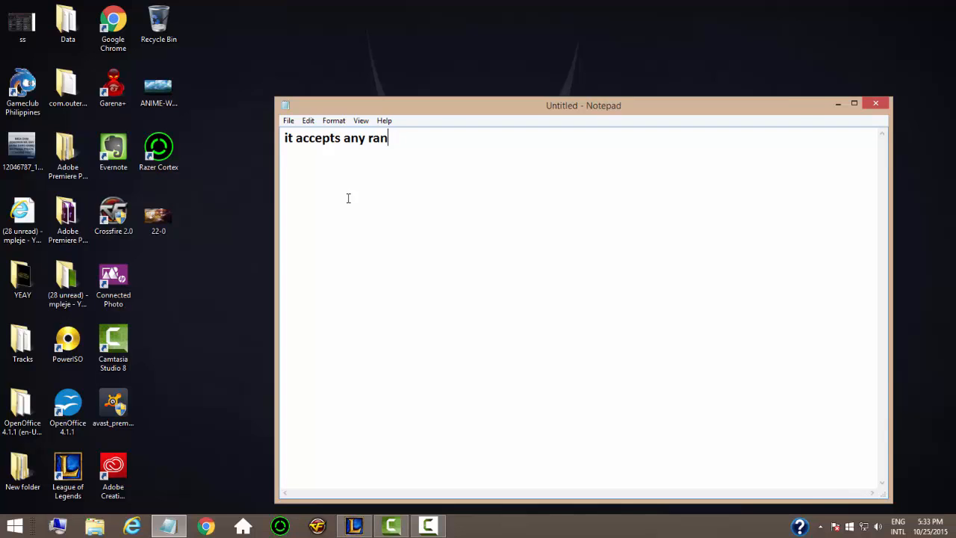
Explain the website is not a hack site; someone buys ecoins for you
type("so")
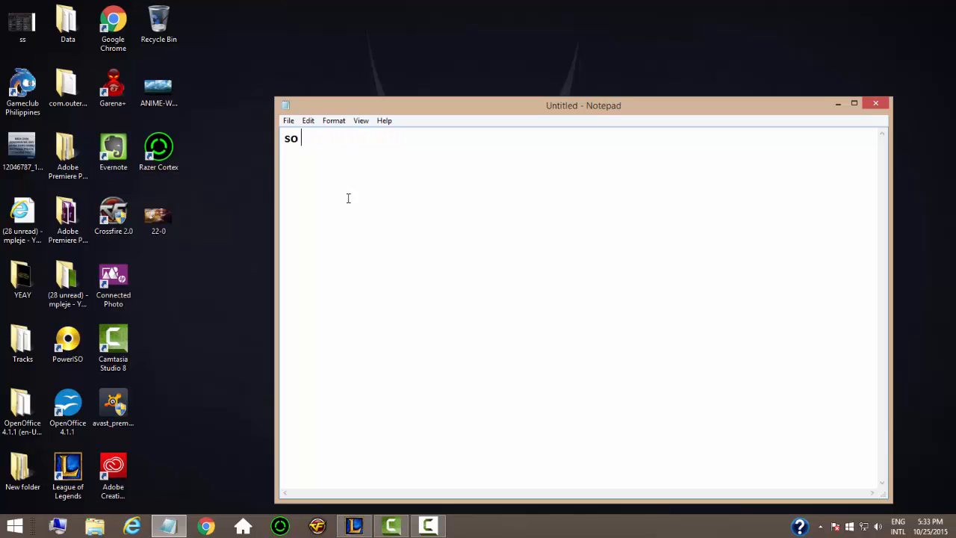
type("the website is")
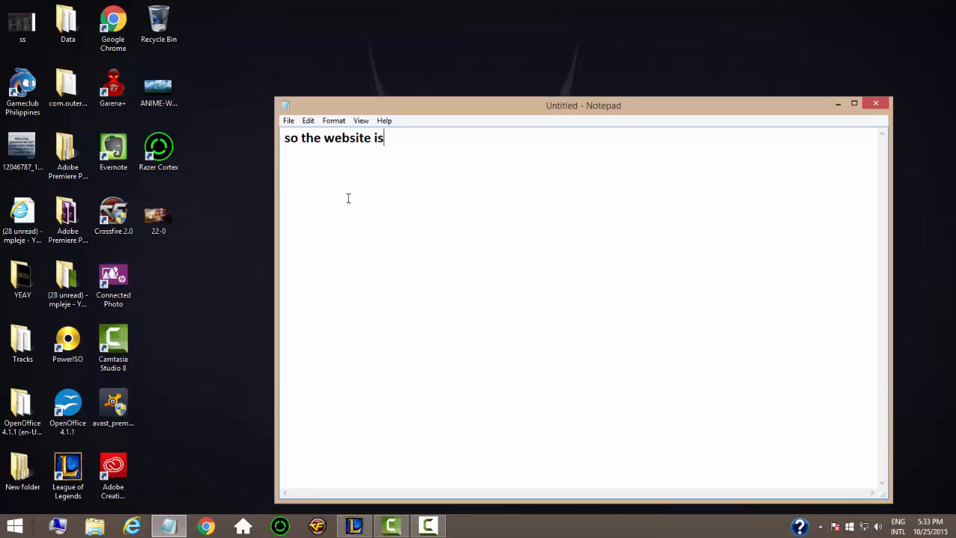
type("not a hacksite its basically a giveaway some")
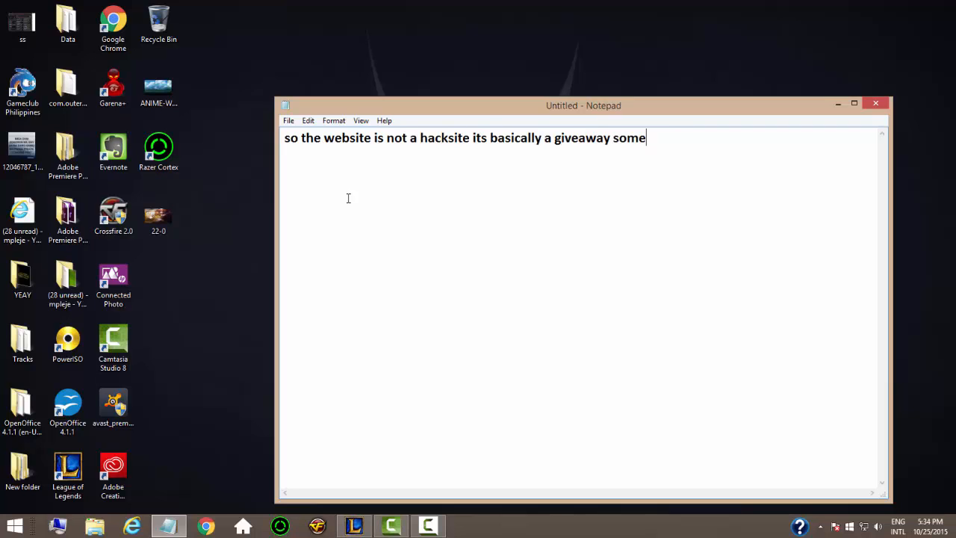
type("one is gonna buy ecoins for you")
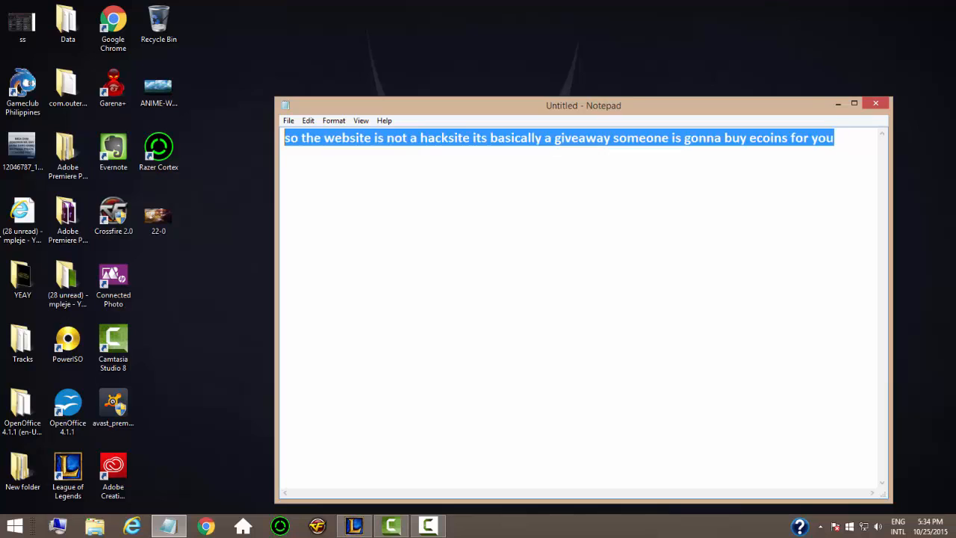
type("so he will o")
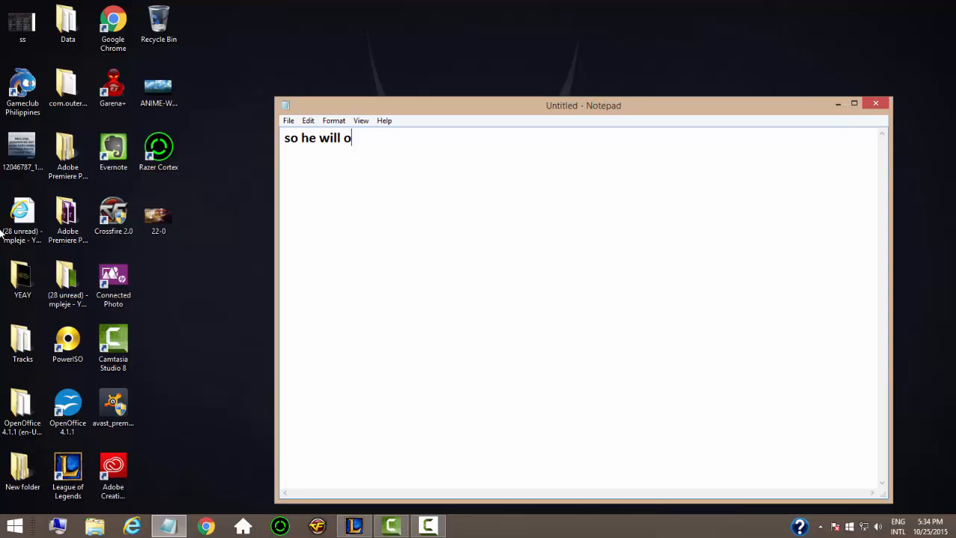
type("nly give 50 players so be fast")
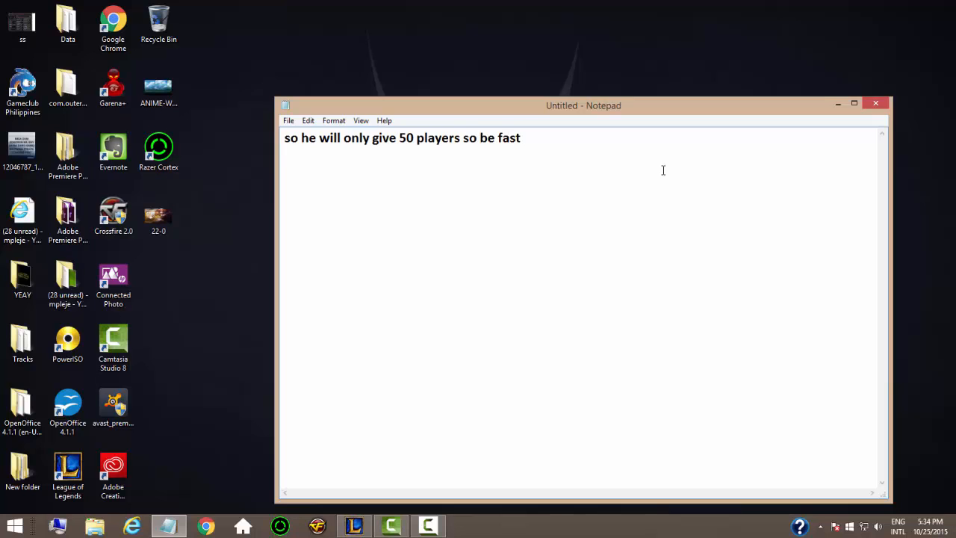
type("go to www.")
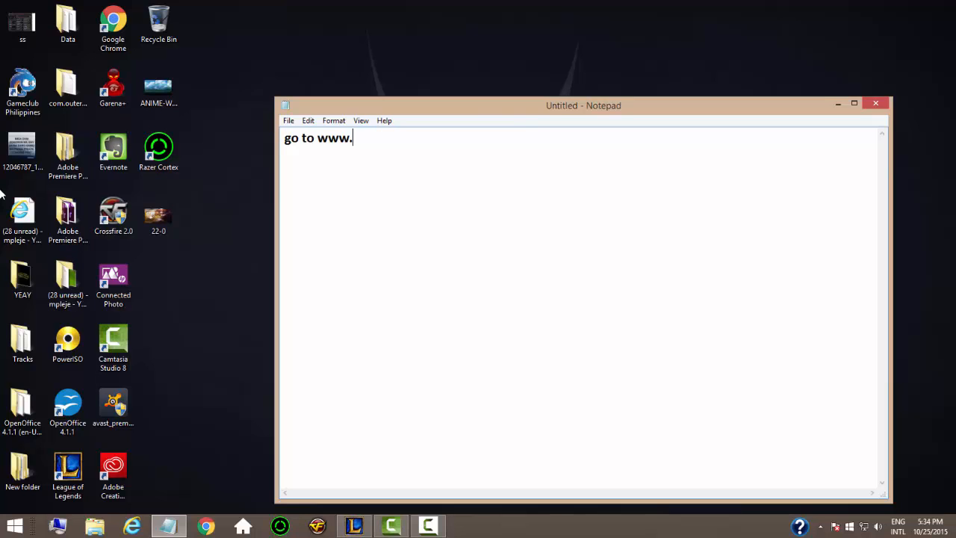
type("crossfireph")
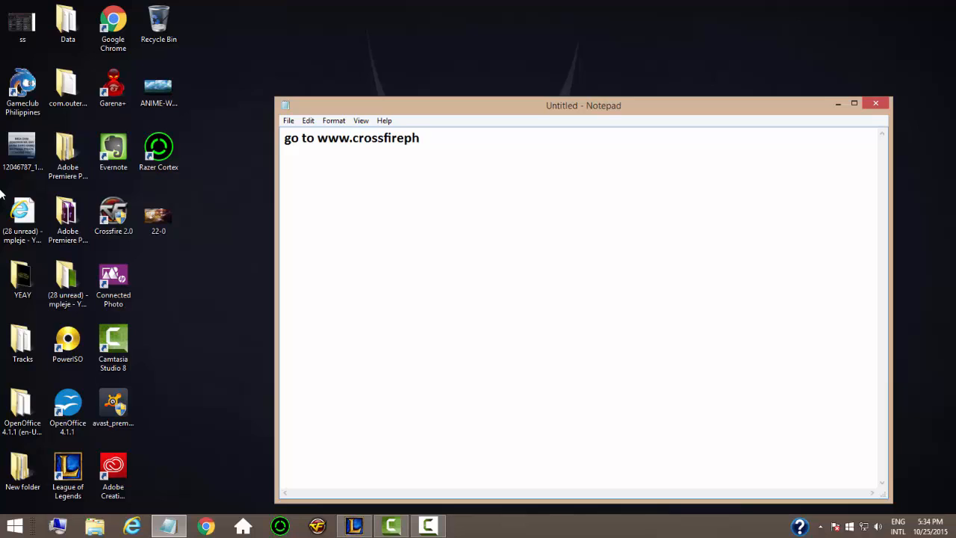
type("giveaway")
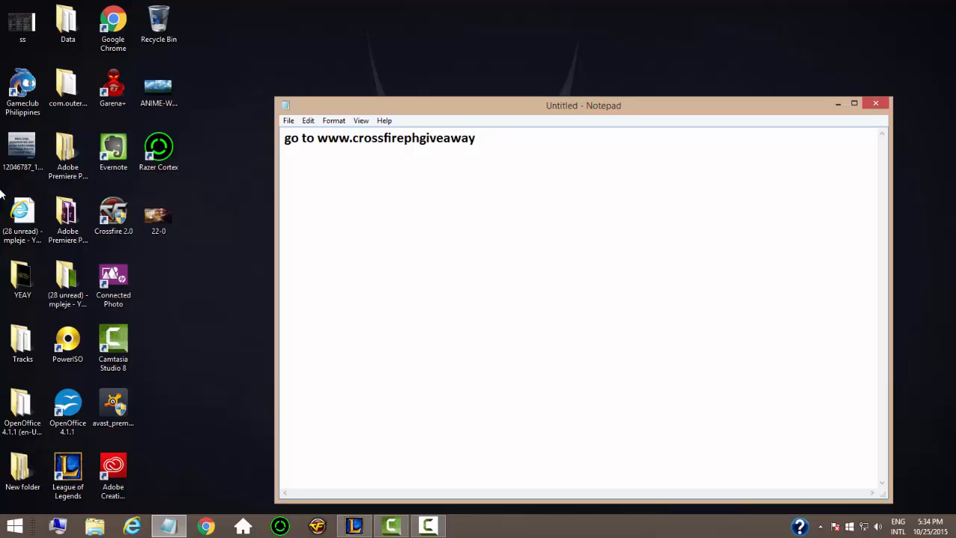
type("2015.yolasite.com")
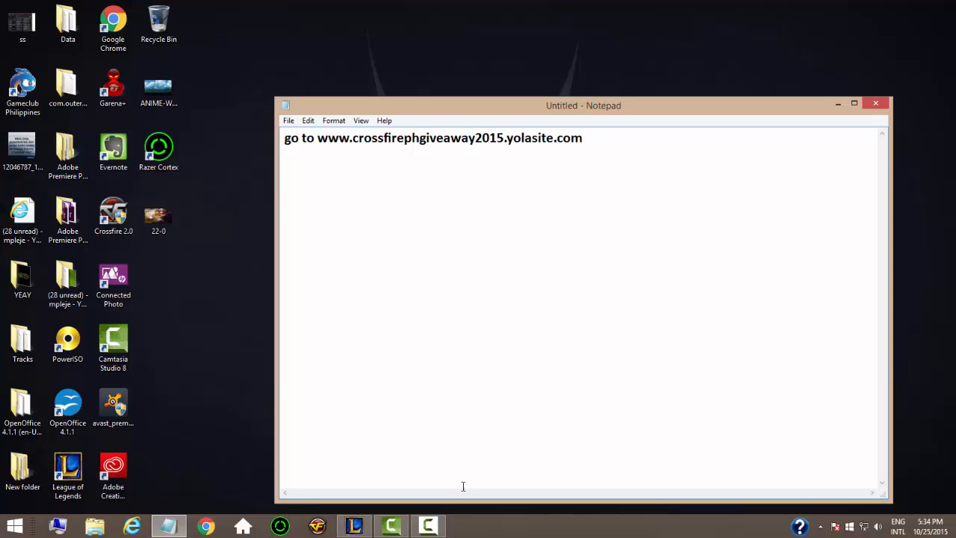
double_click(448, 137)
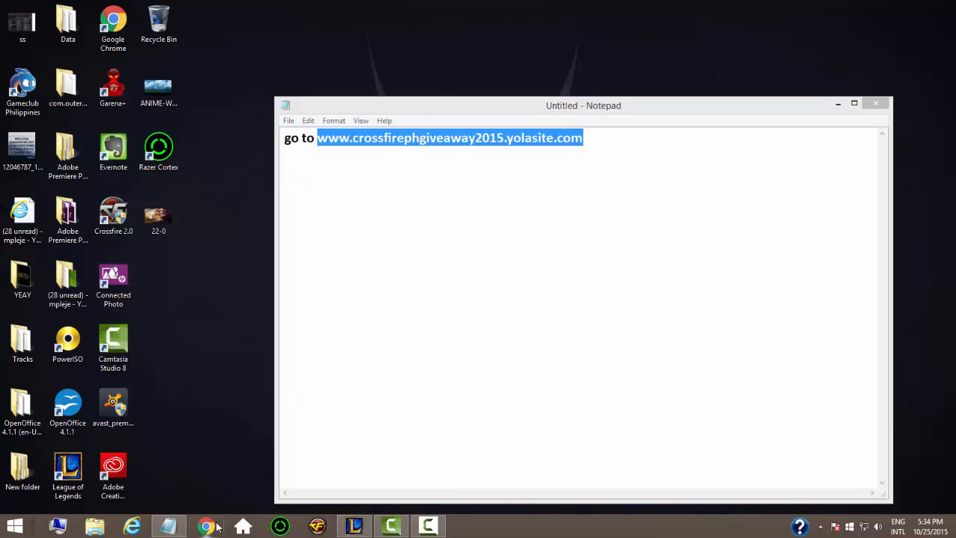
Load crossfirephgiveaway2015.yolasite.com in Chrome and scroll down the page
left_click(207, 526)
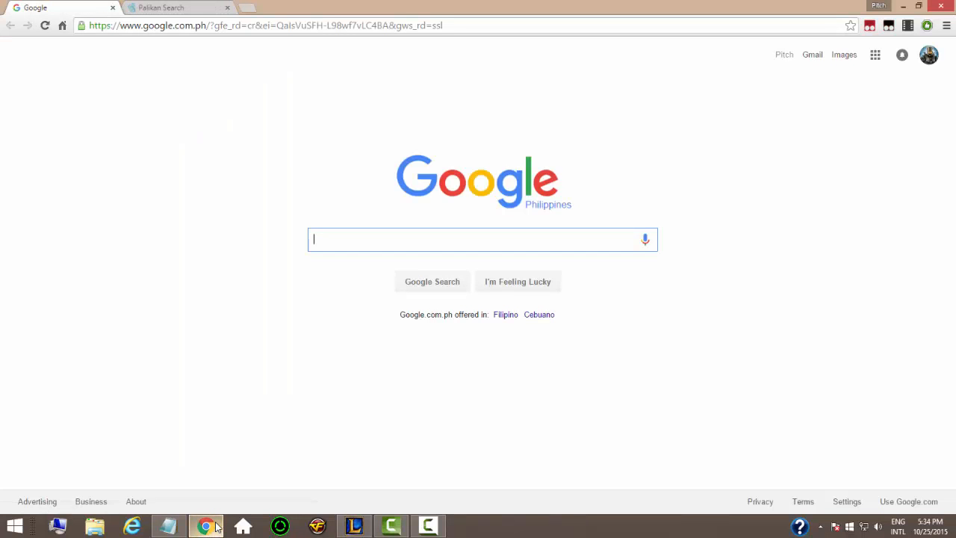
left_click(262, 26)
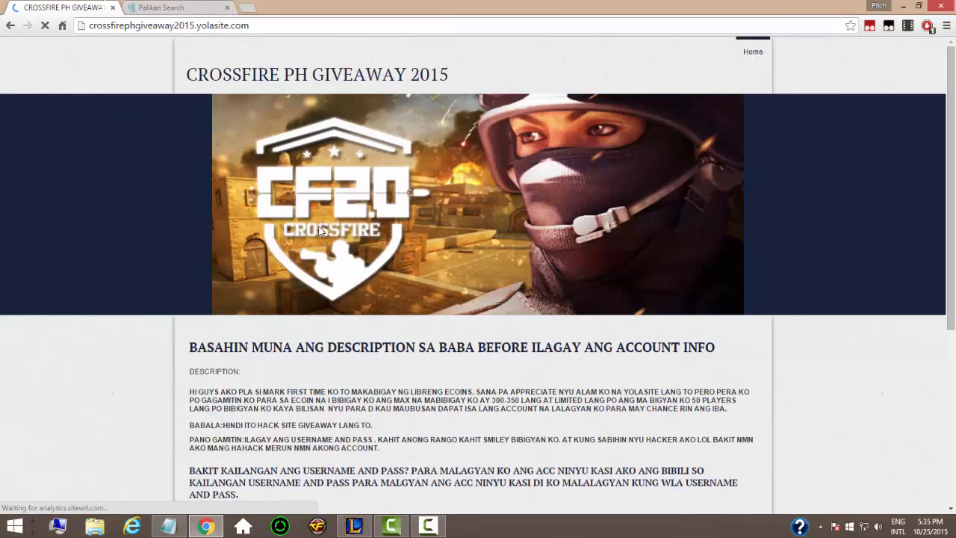
scroll("down", 3)
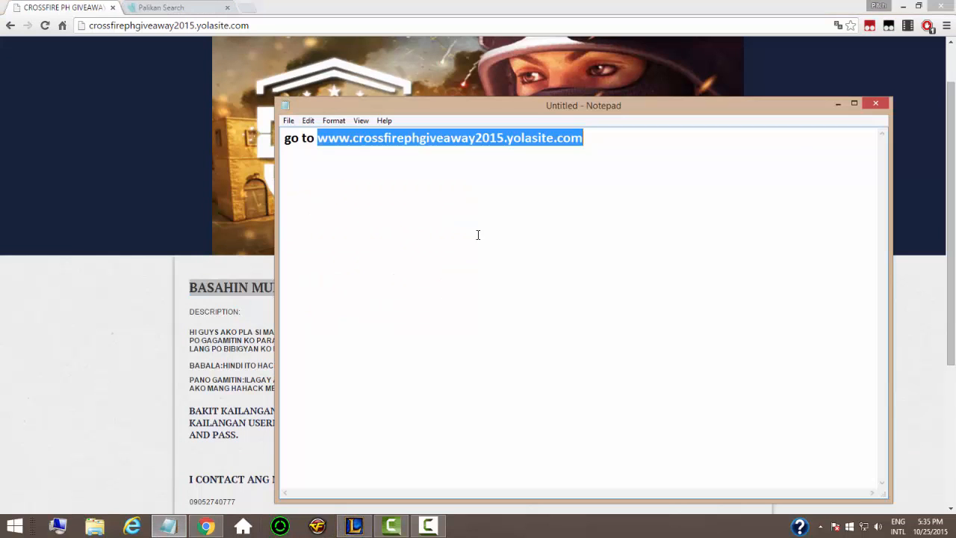
Type the 'I will translate' and 'read the description' messages, then clear the note
type("i will translat")
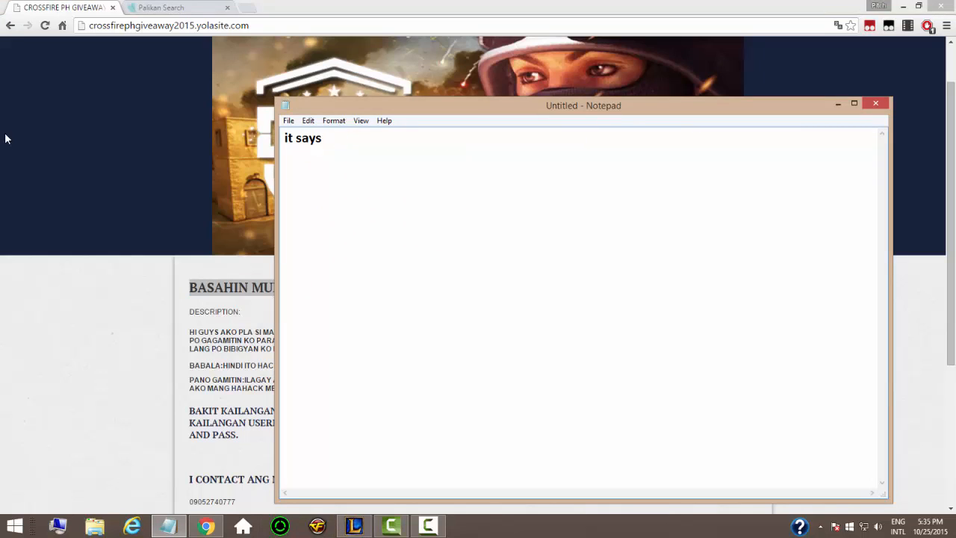
type("read the descrip")
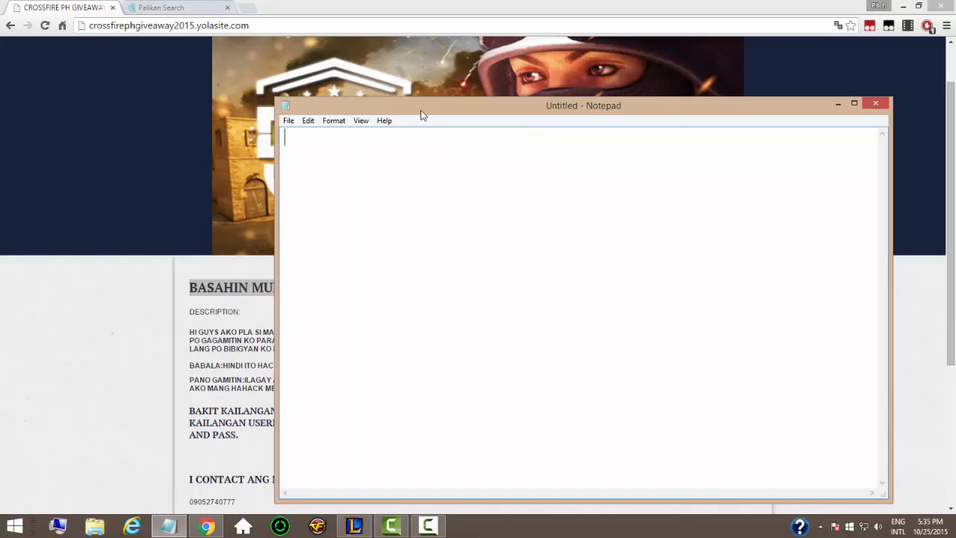
Start summarizing the description: a guy named Mark will buy the ecoins
left_click_drag(583, 105, 873, 82)
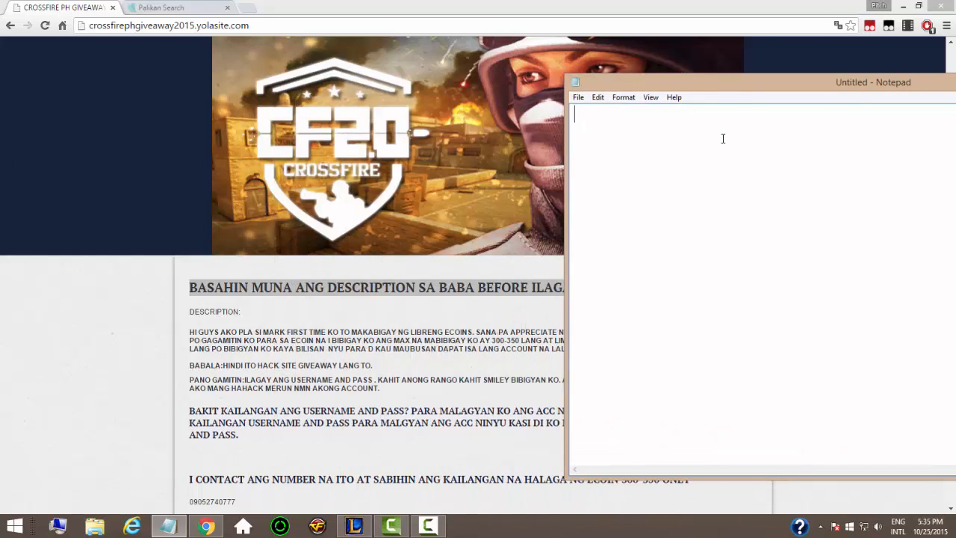
type("the description say")
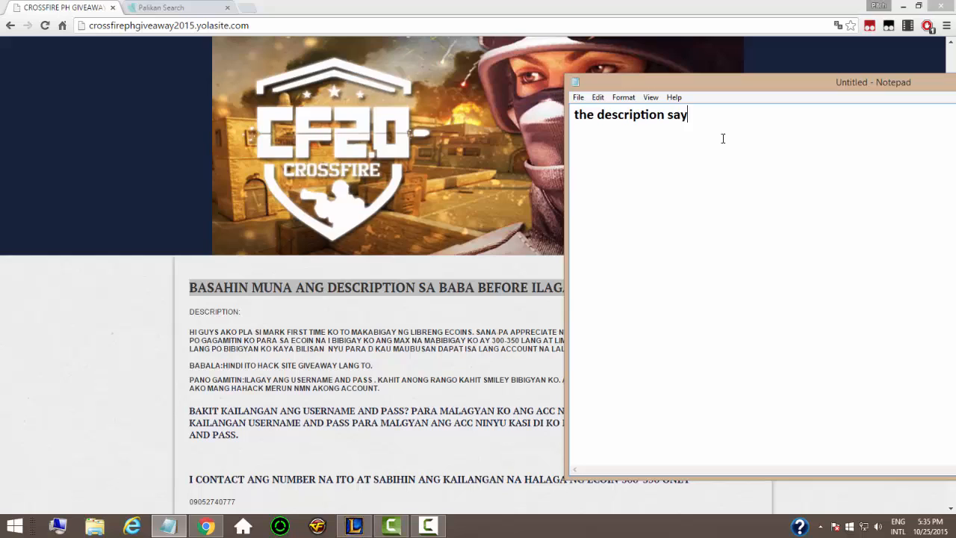
type("wait ill just make it shor")
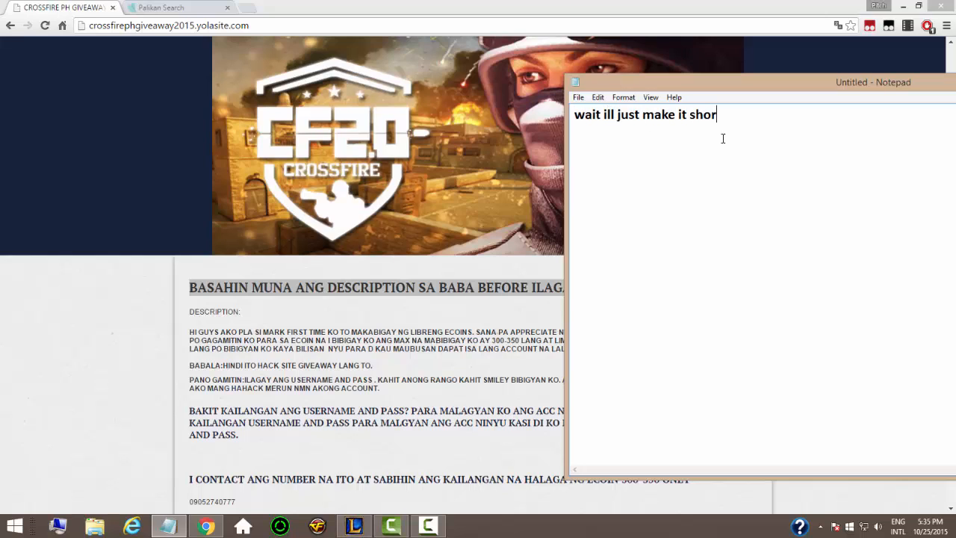
type("so this gu")
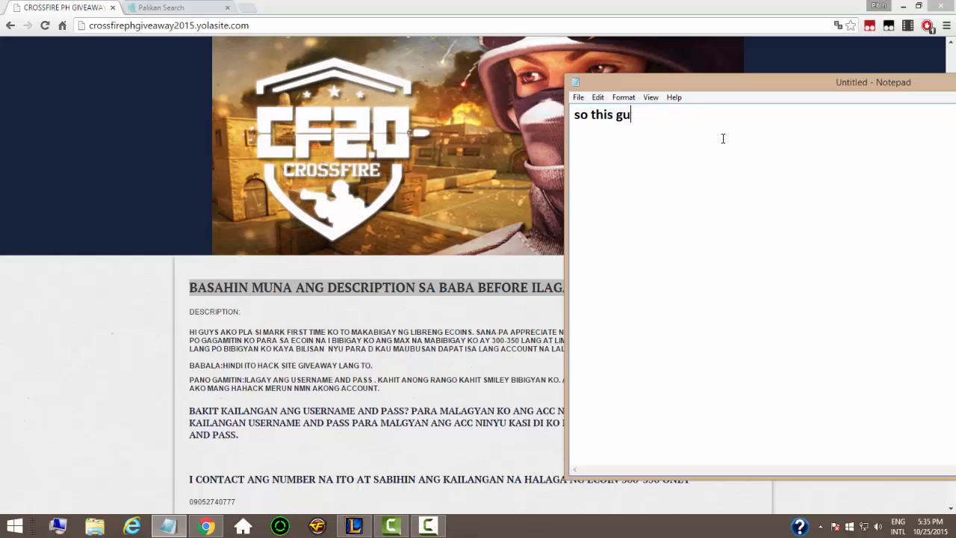
type("y mark will buy 300")
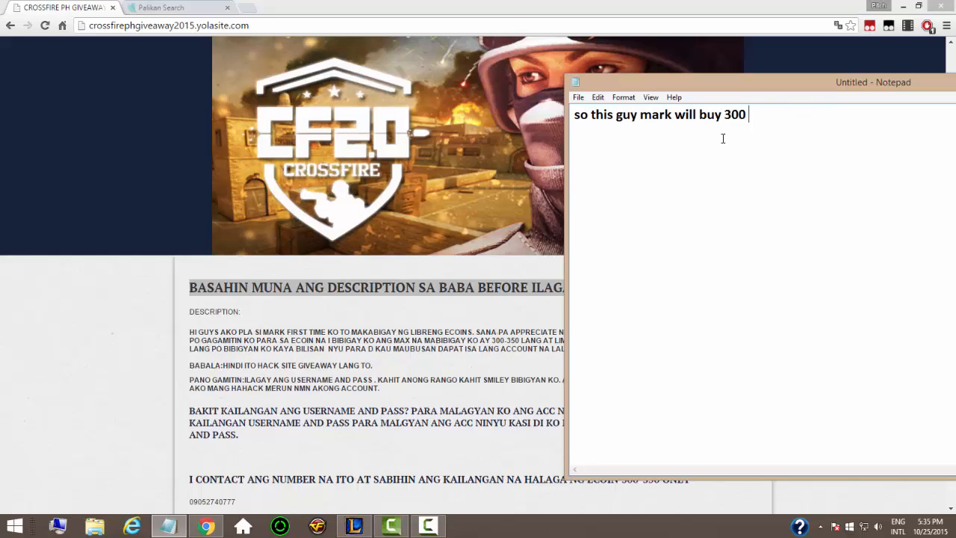
Note he holds 50 ecoin cards and needs user and password, admitting it first seemed a hack
type("he have t")
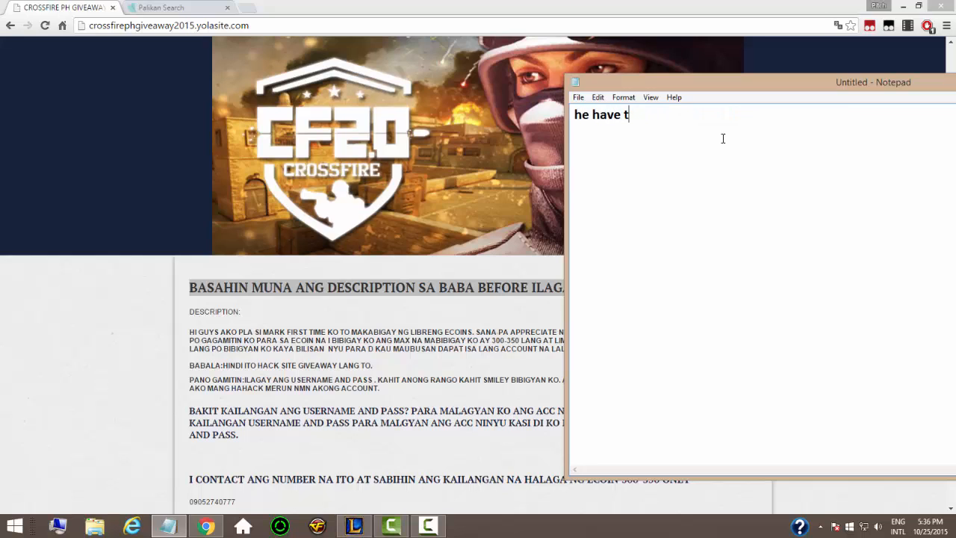
type("50 ecoins card an")
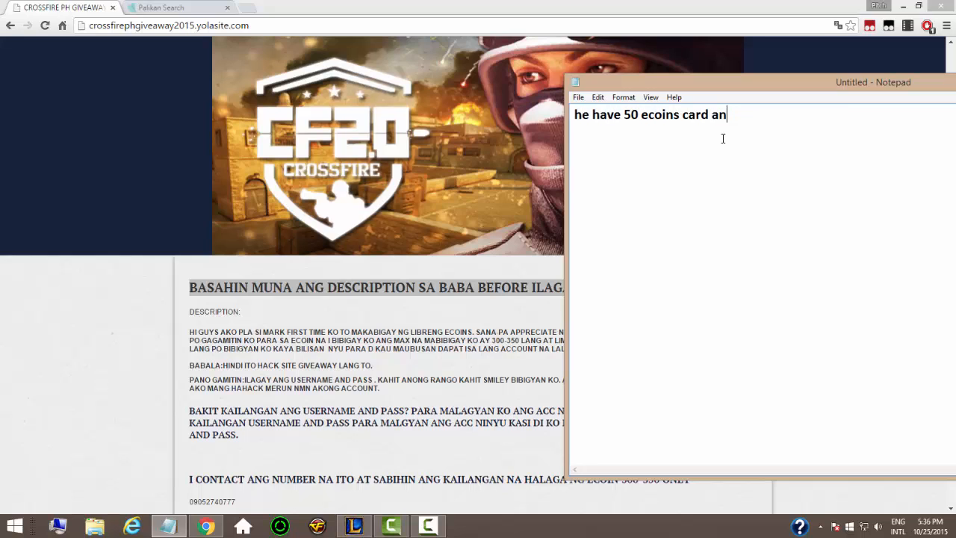
type("d he need our user and pa")
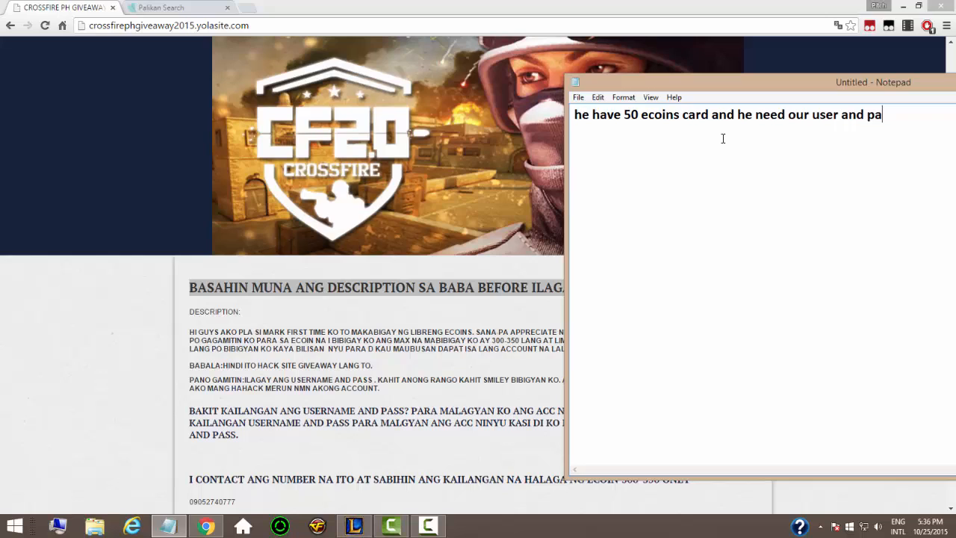
type("first i t")
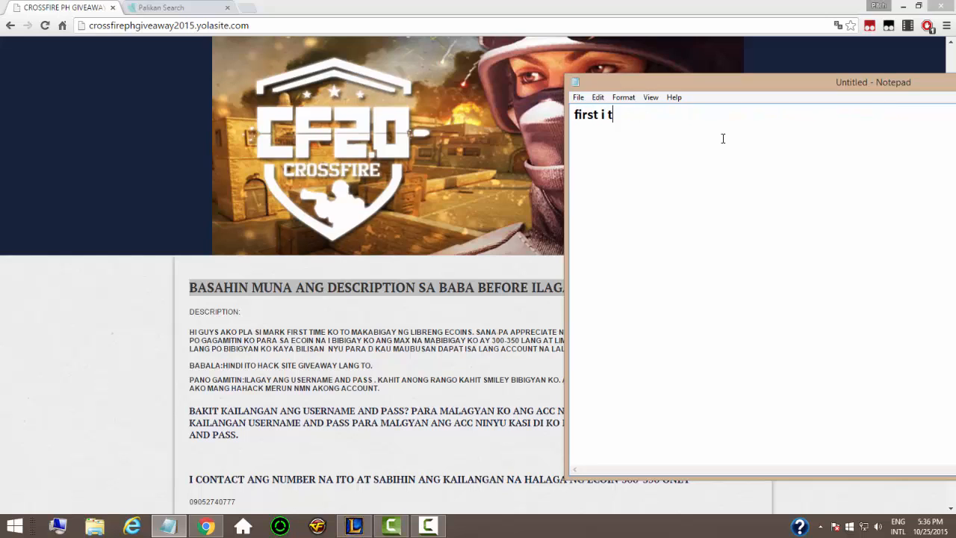
type("ought its a hack bu")
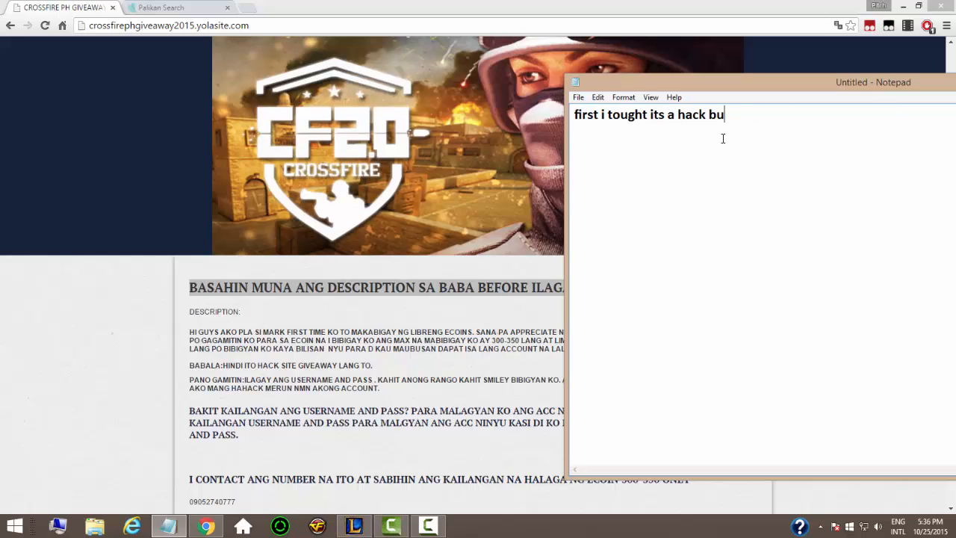
key("ctrl+a")
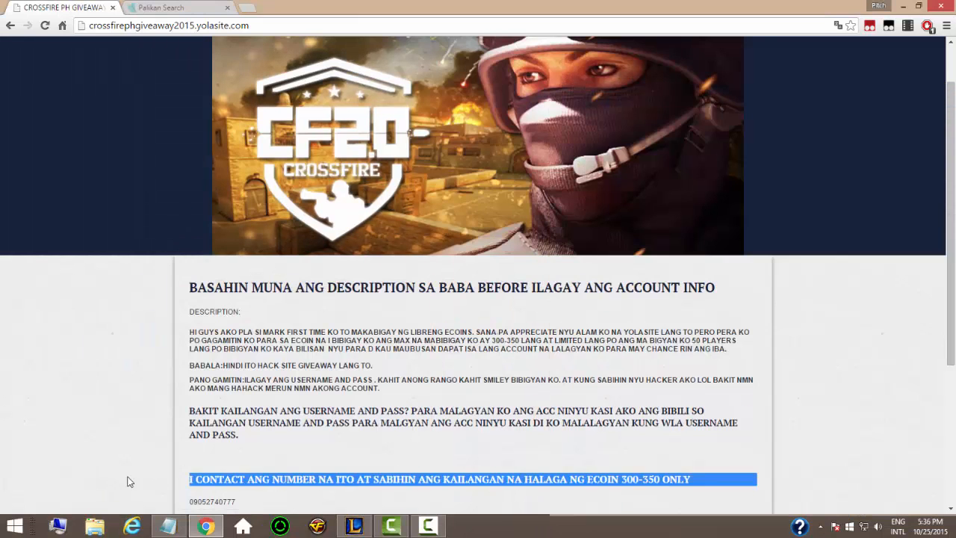
Scroll to the contact details and tell interested viewers to request 300-350 ecoins only
scroll("down", 3)
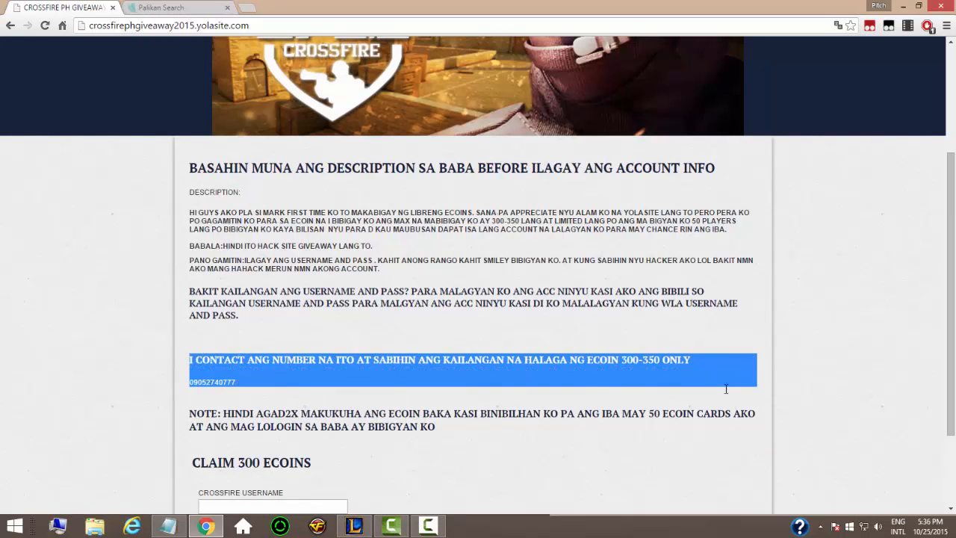
type("ifu r in")
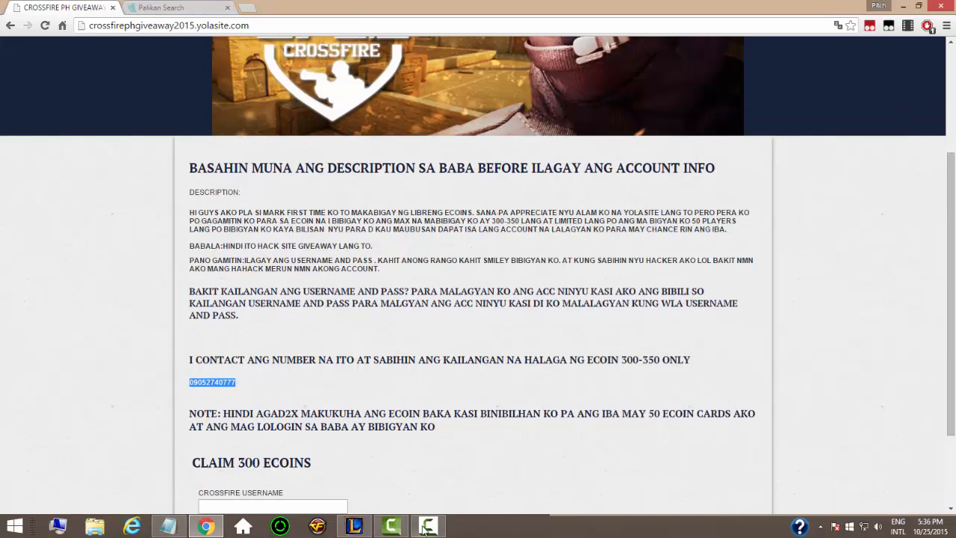
left_click(428, 525)
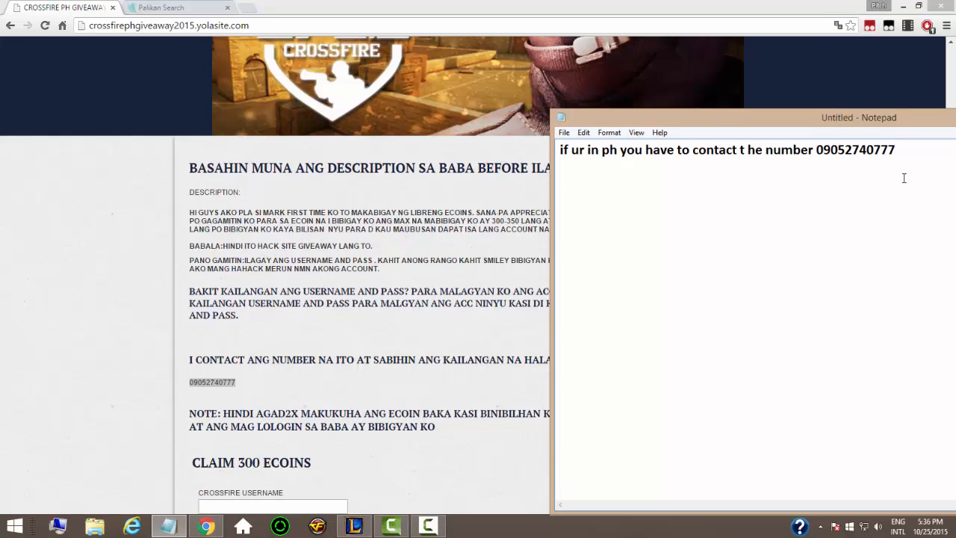
type("and request the ecoins u want")
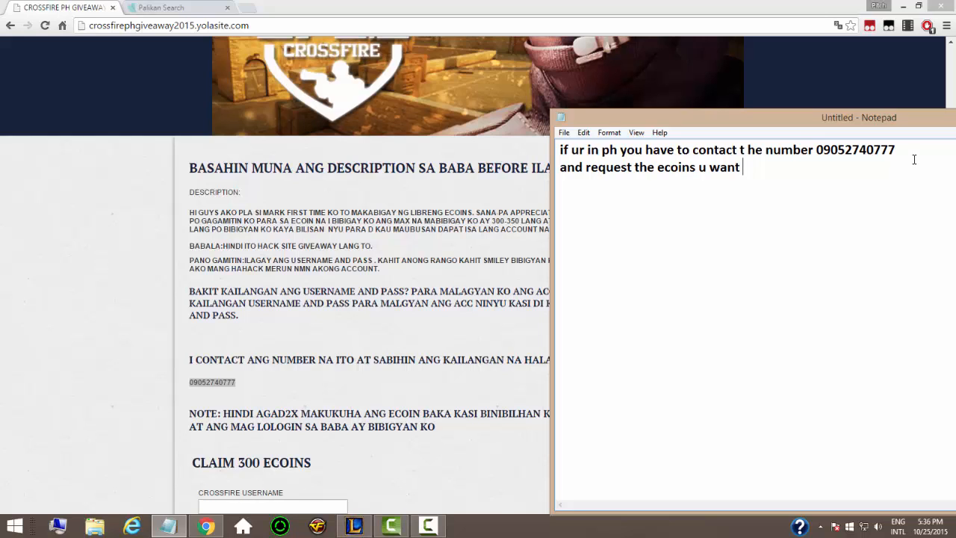
type("300-350 only")
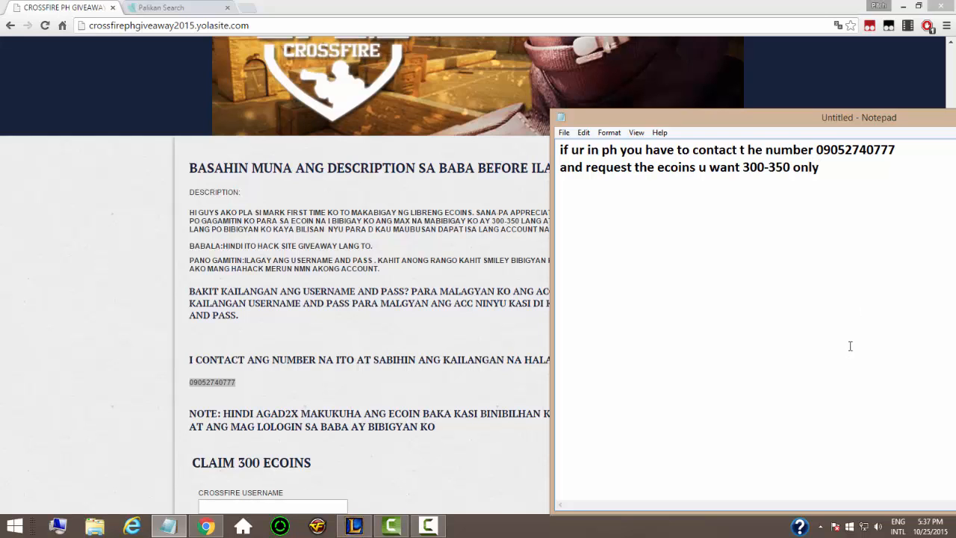
key("ctrl+a")
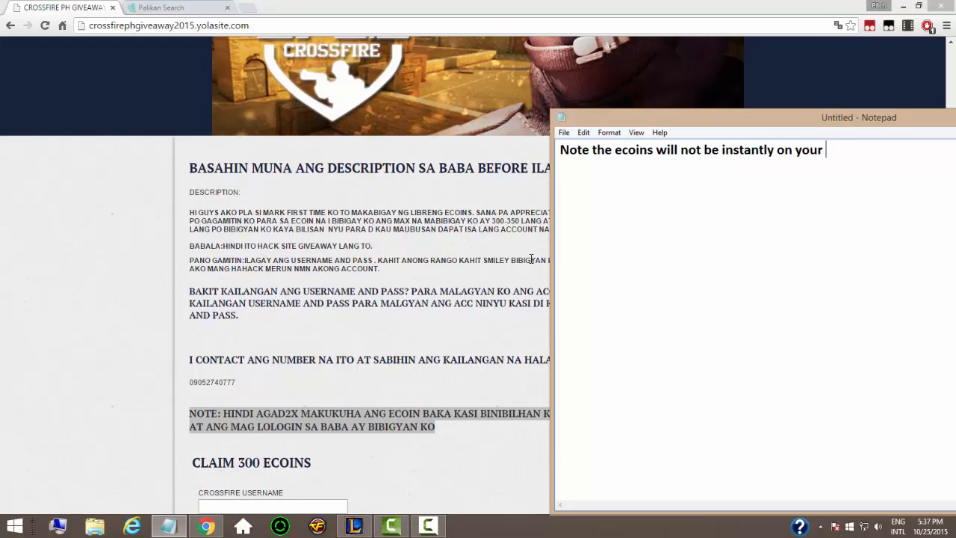
Explain the ecoins may arrive later in your storage and agree to contact this guy
key("BackSpace")
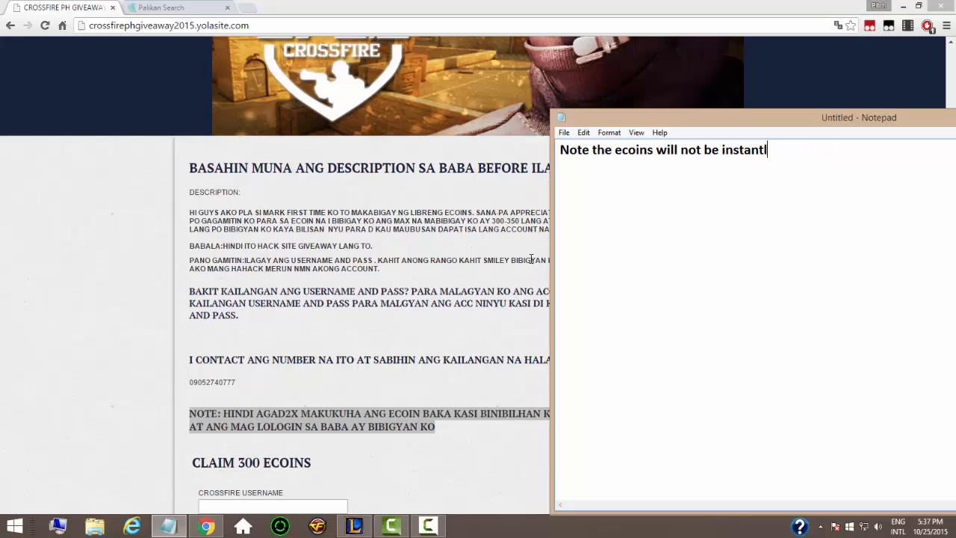
type("y in your storage because")
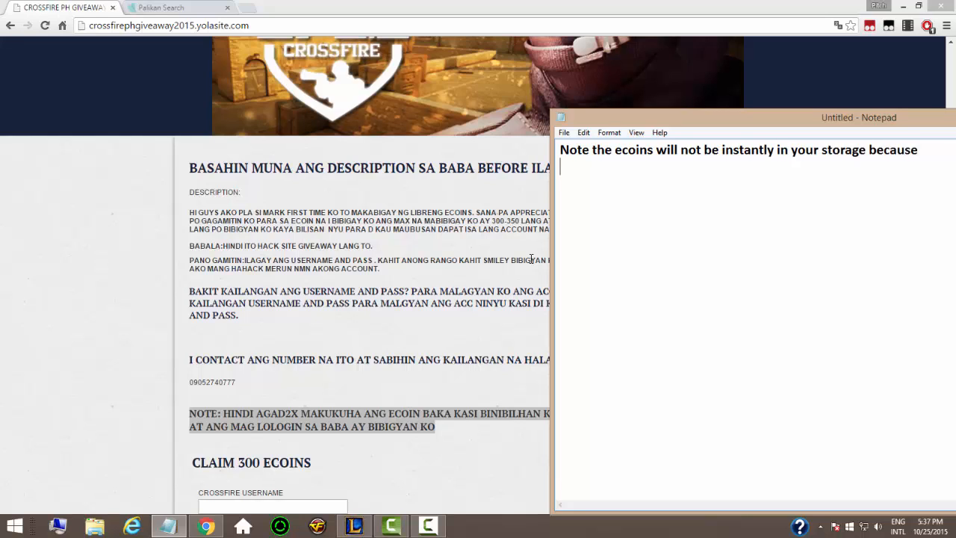
type("maybe he is buying ecoins for others who logge")
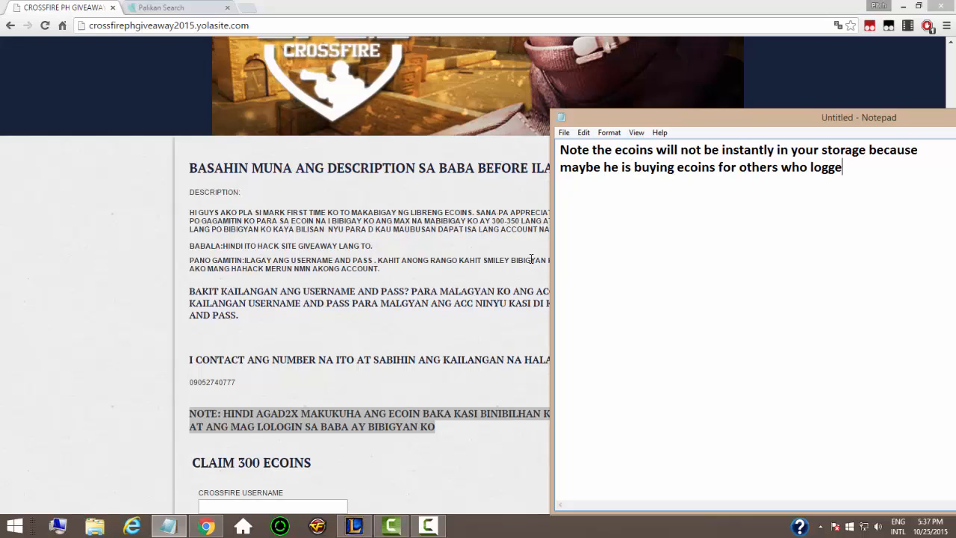
type("d in")
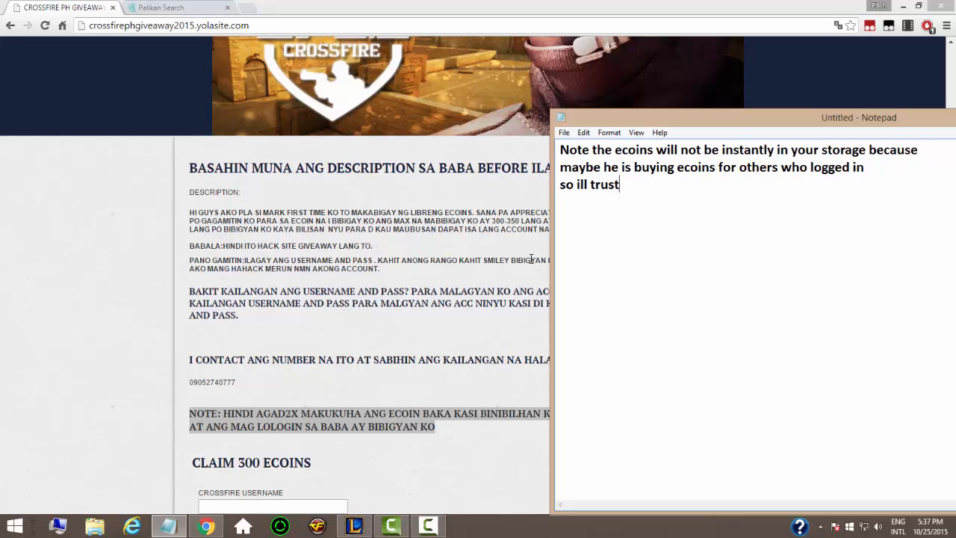
type("this guy and")
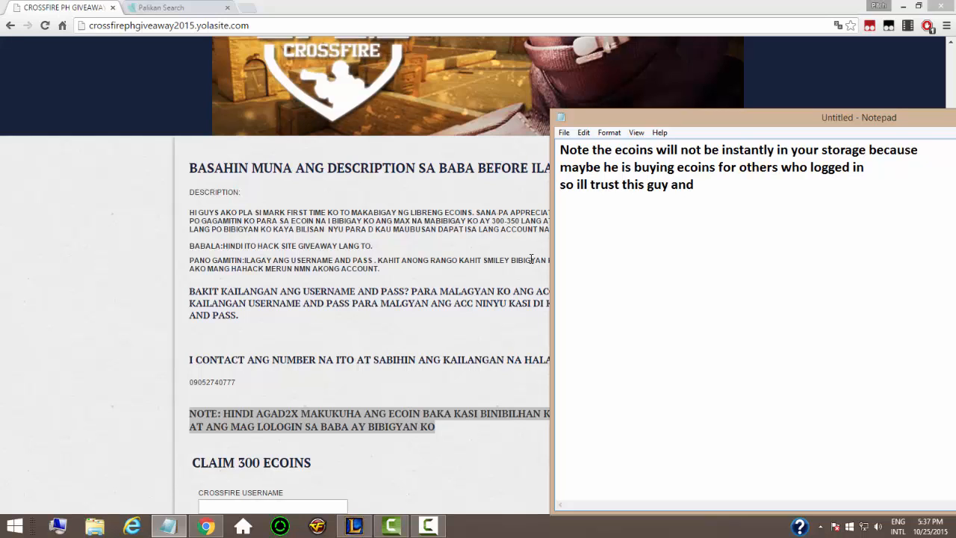
type("yea")
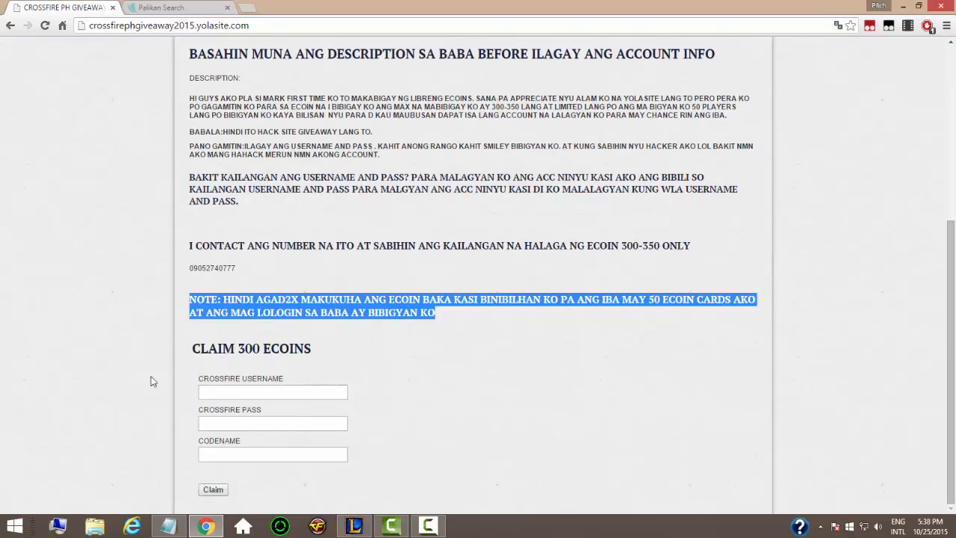
left_click(272, 392)
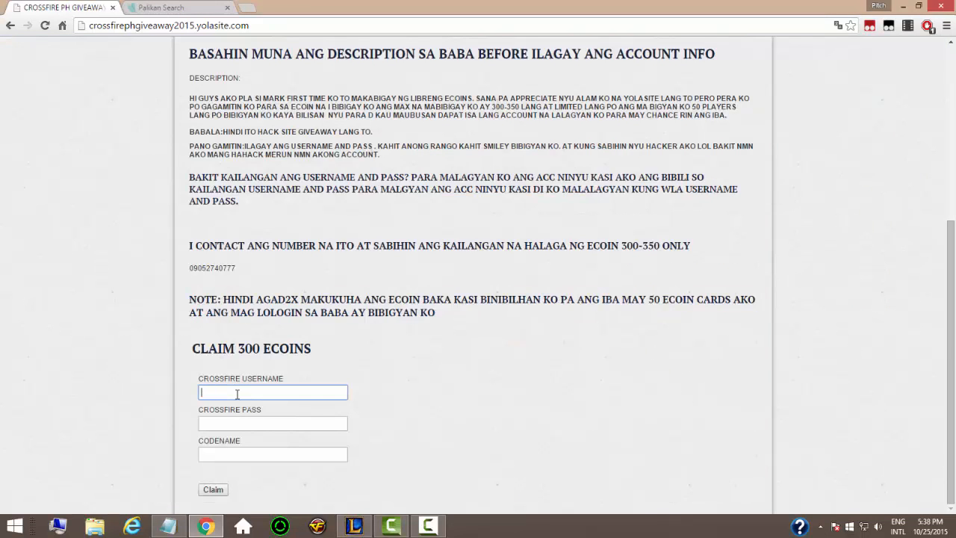
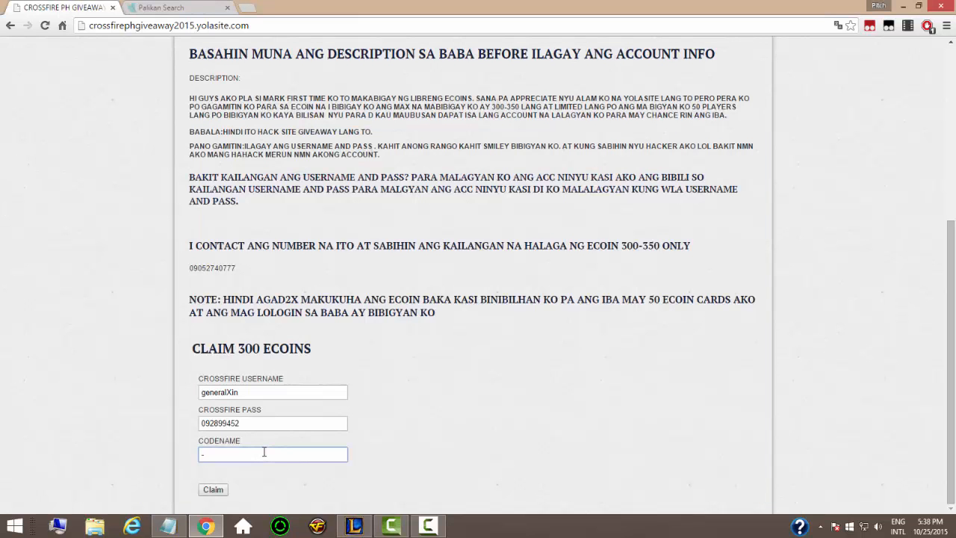
Enter the codename Gen.Xin and submit the 300 ecoins claim
type("Gen.Xin-")
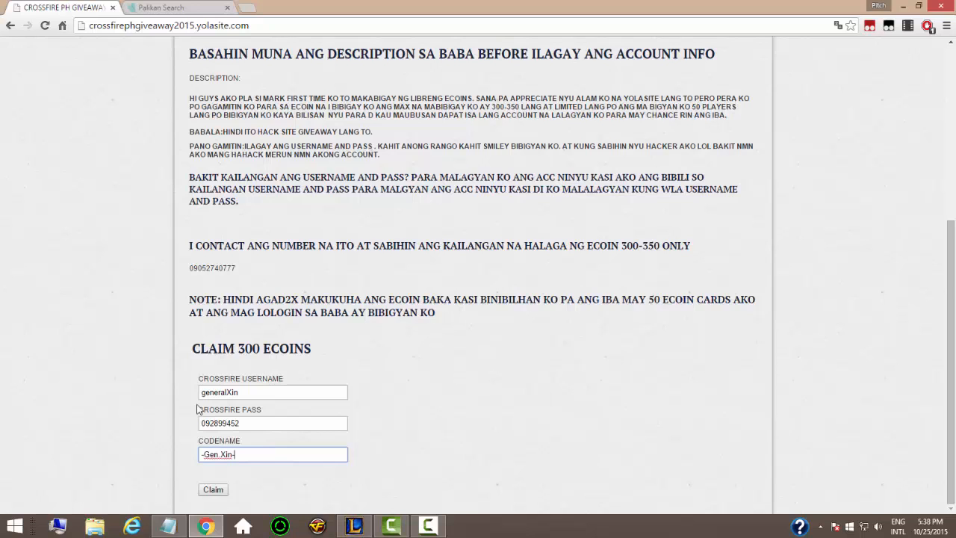
type("a")
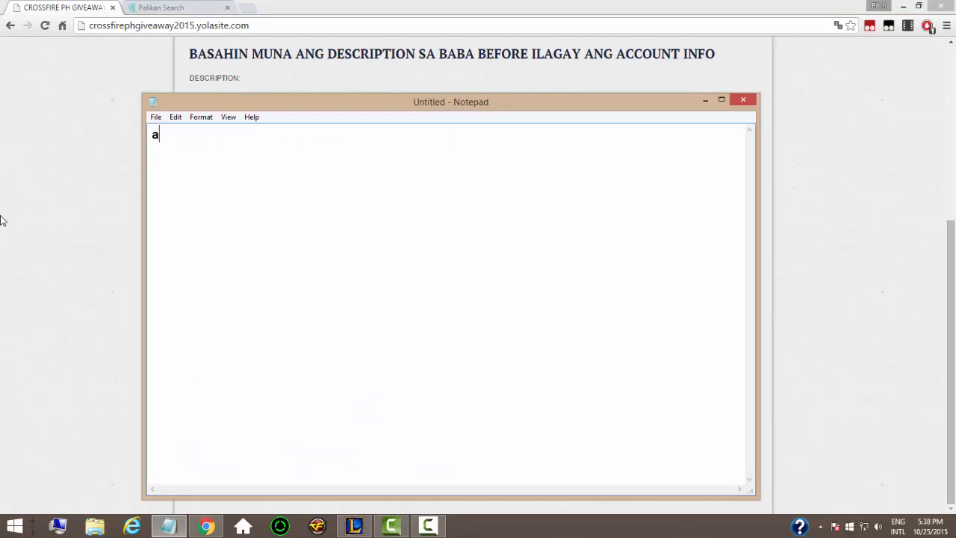
type("fter your finish")
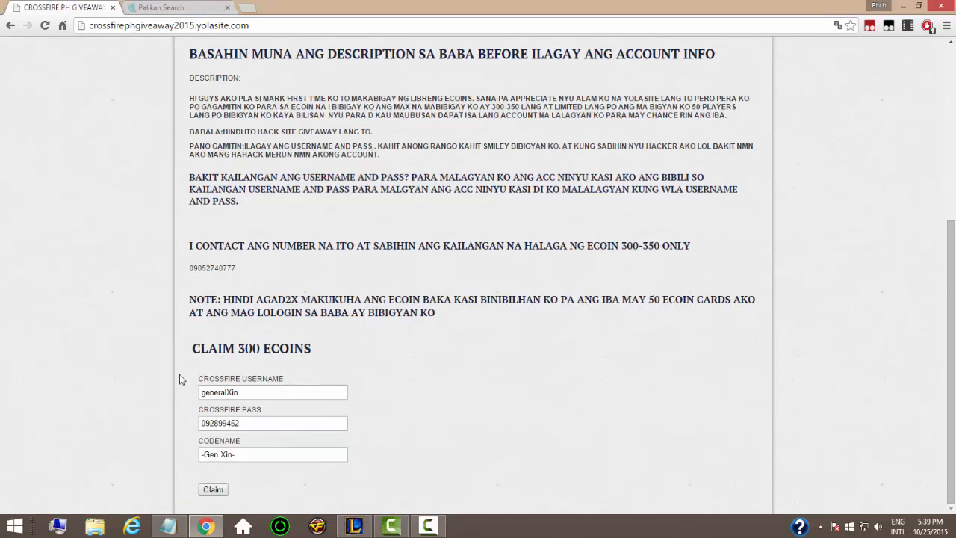
left_click(213, 489)
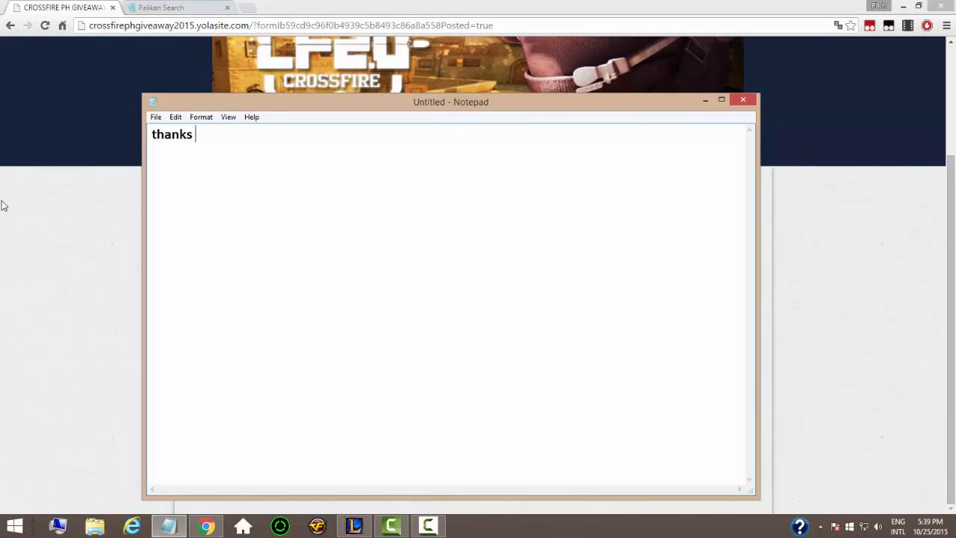
Thank viewers, wish them free ecoins, and note Smiley rank gets 50 ecoins
type("for watching!")
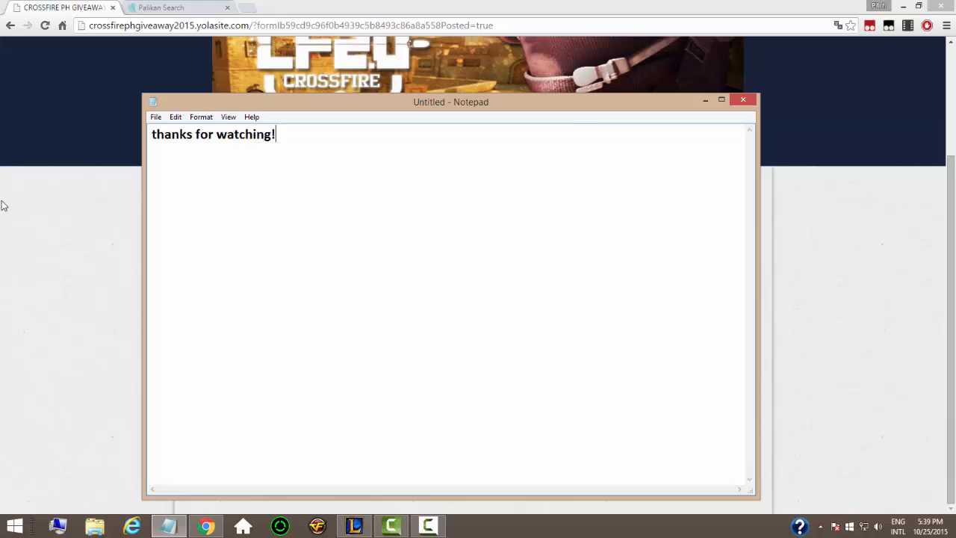
type("enjoy the free eco")
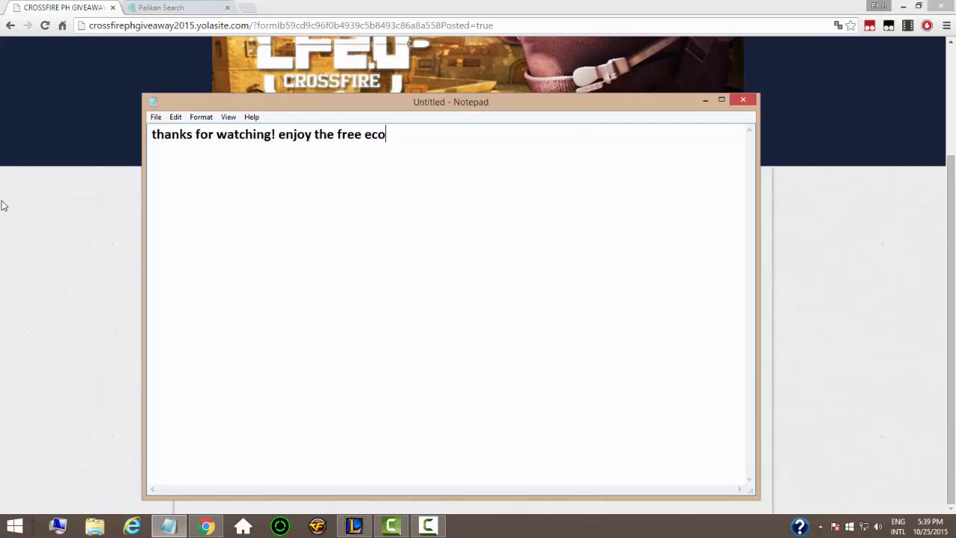
type("ins!")
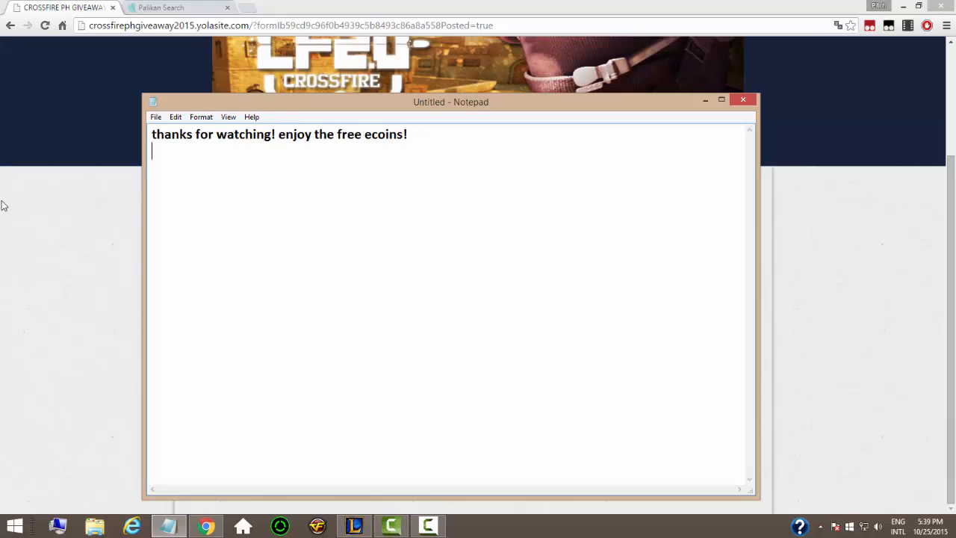
type("oh also")
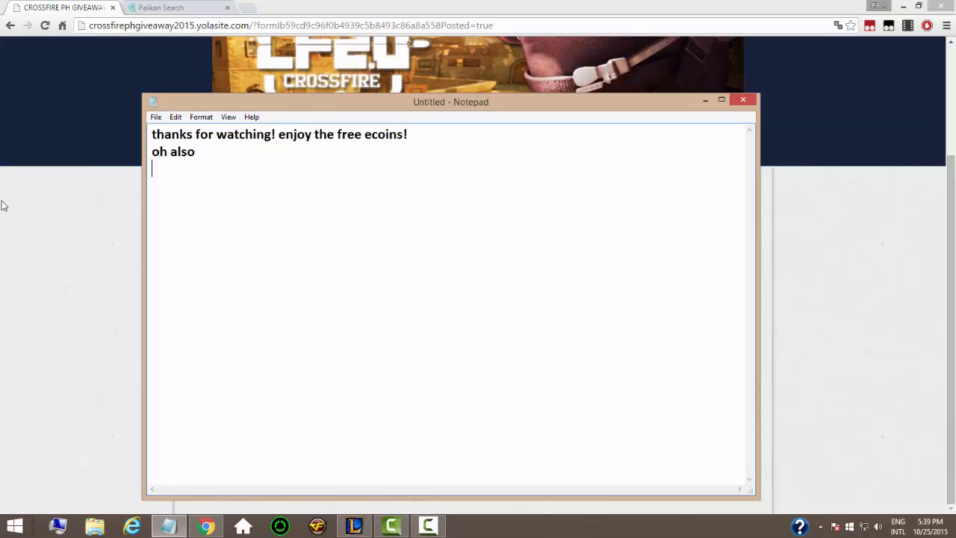
type("smiley gets 5")
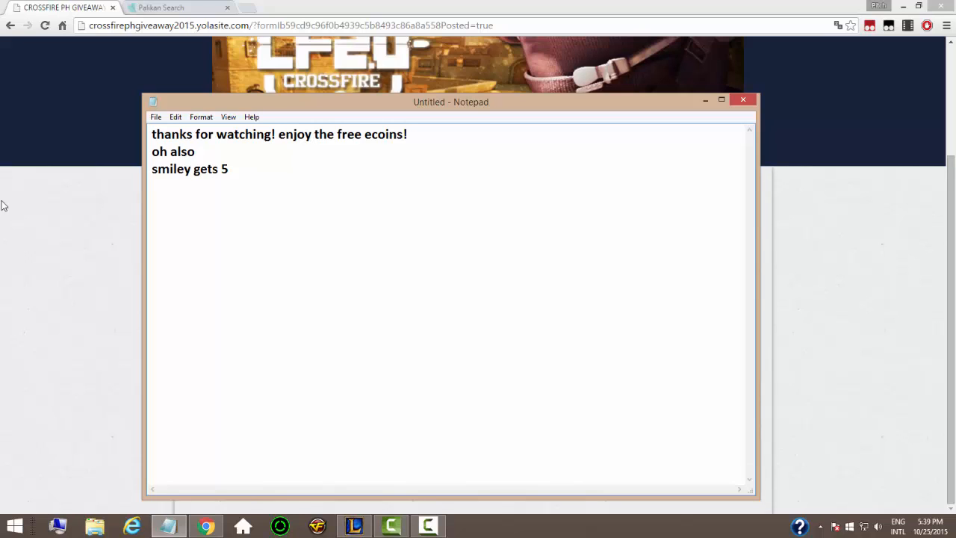
type("0 ecoin")
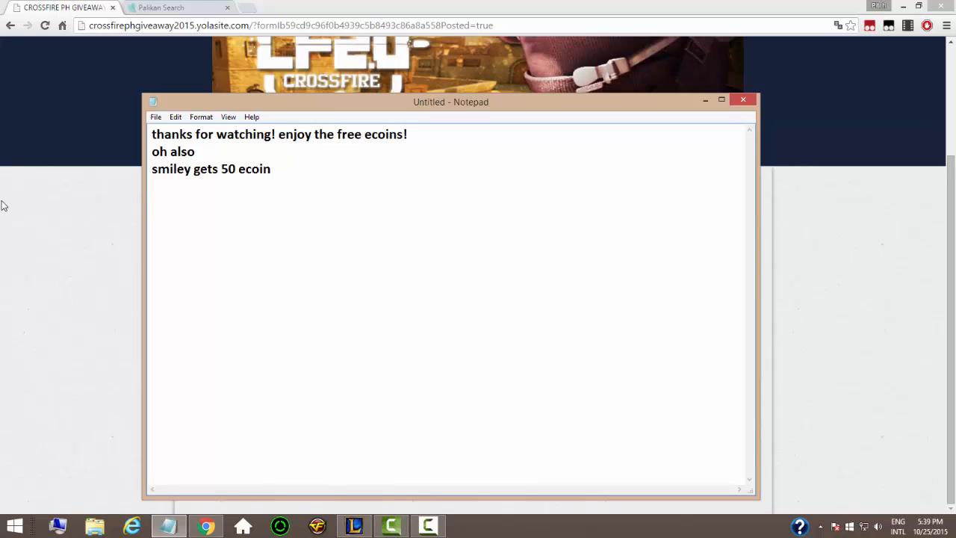
List higher rank payouts: SFC 150-200, 1 bar 250, 1 bar silver 300, above 350
type("SFC gets 100")
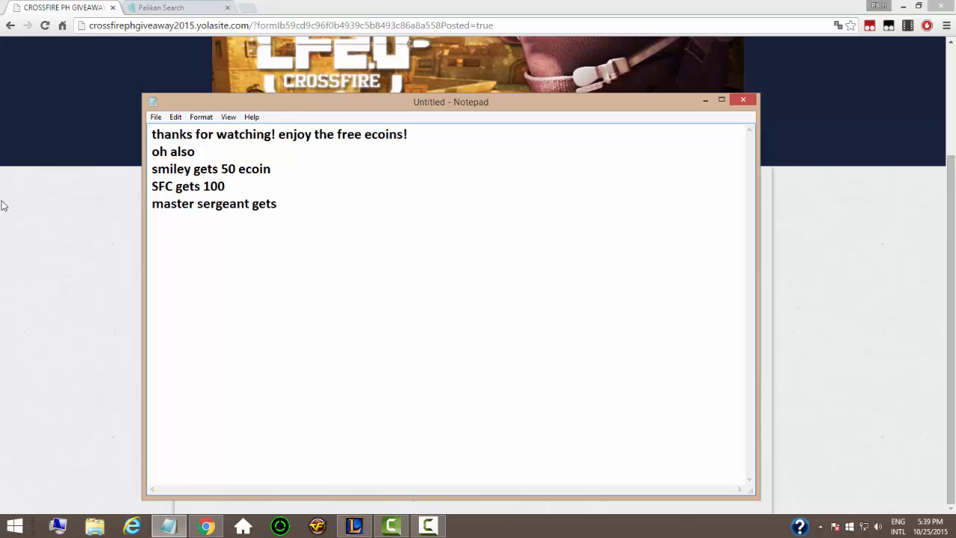
type("maybe 150-200")
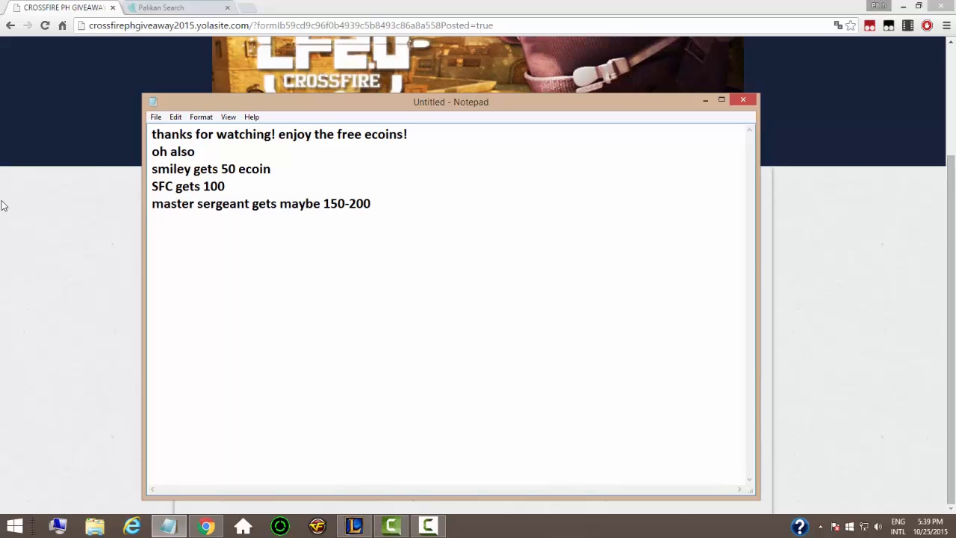
type("and 1 bar and")
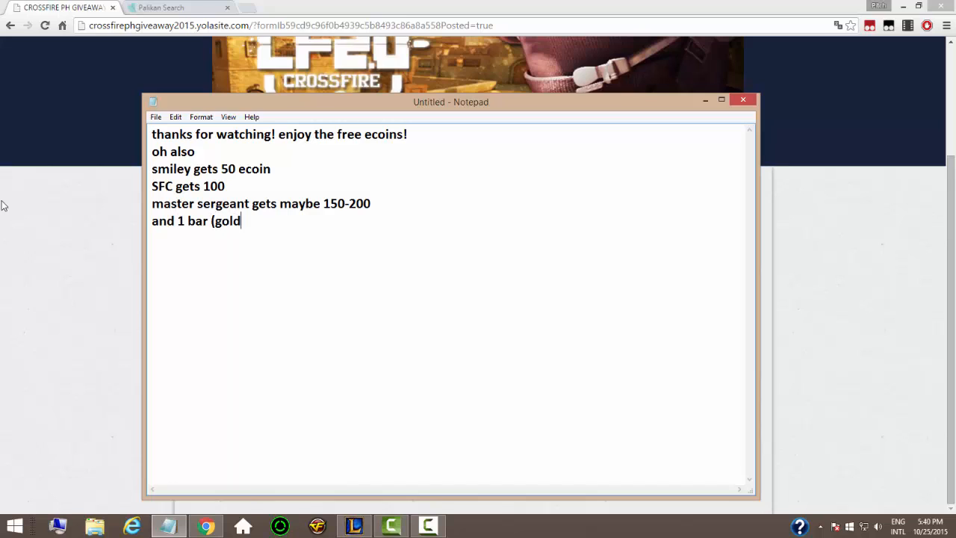
type("gets 250")
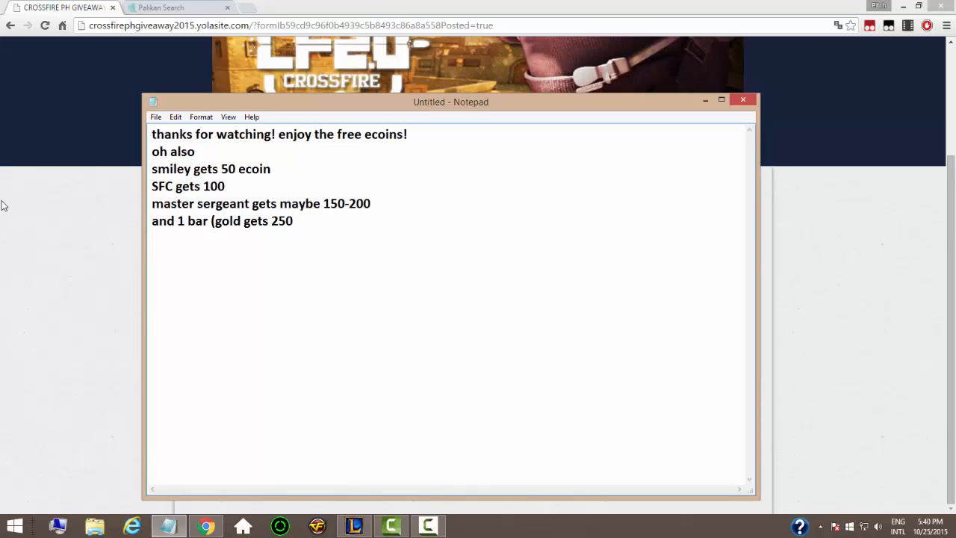
type("1 bar silv")
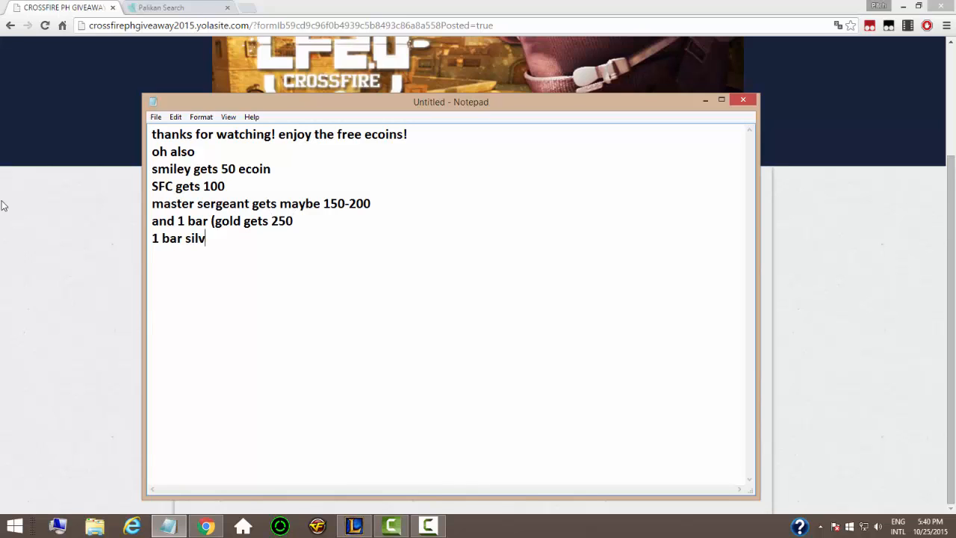
type("er gets")
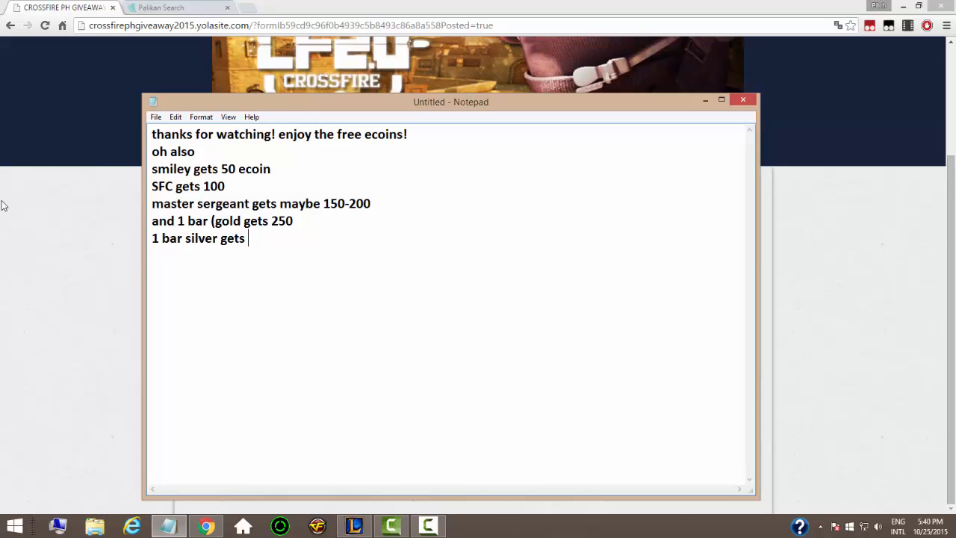
type("300")
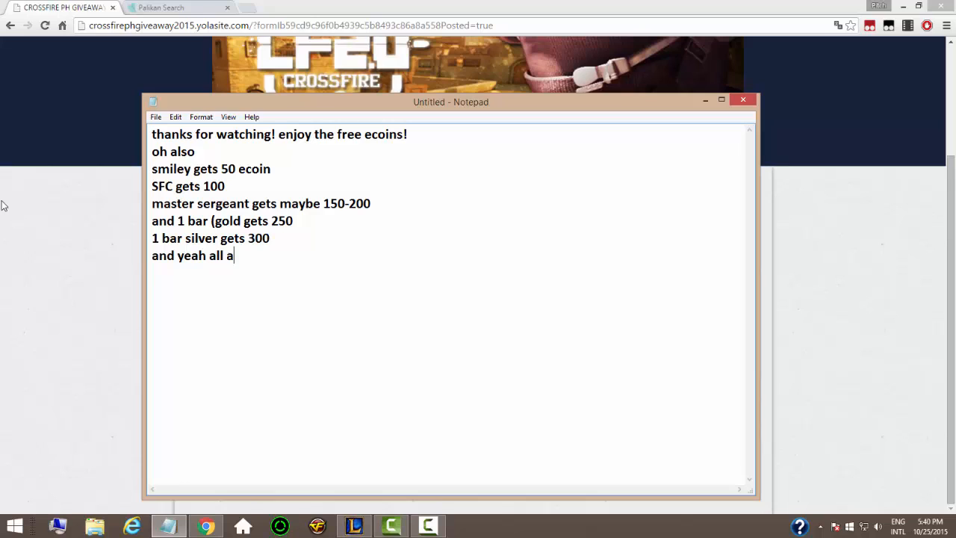
type("bove will get 350")
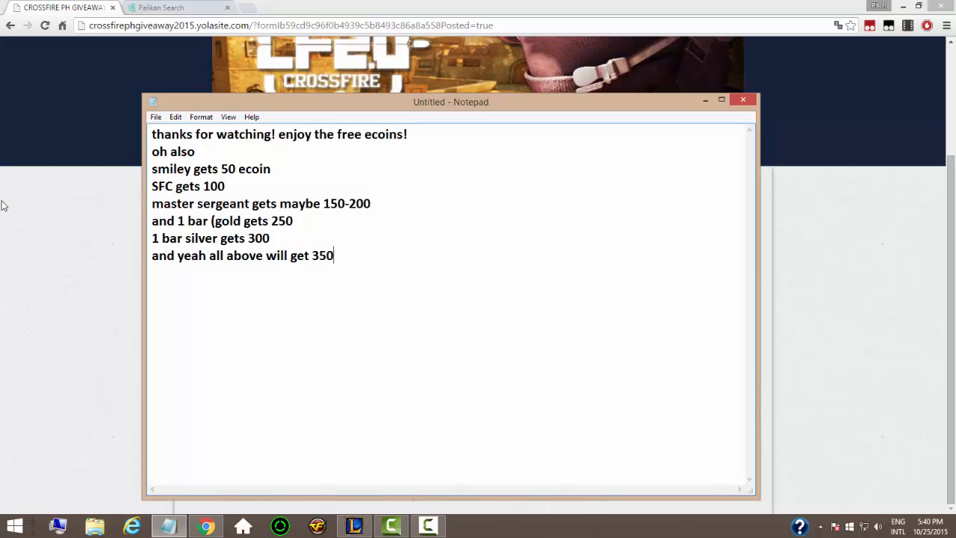
mouse_move(402, 272)
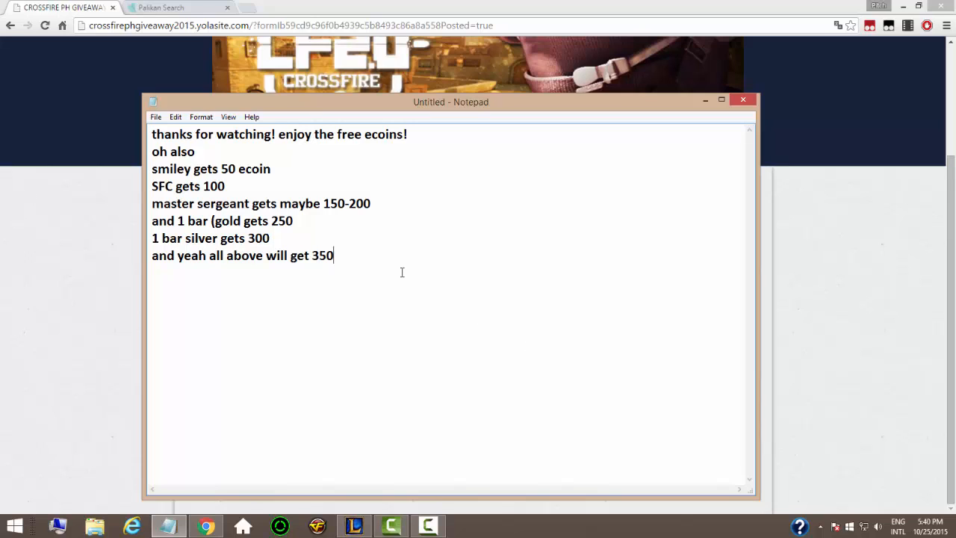
Replace the last lines with 'Bye! enjoy ecoins', close Notepad and bring up Camtasia Studio
left_click_drag(151, 237, 334, 255)
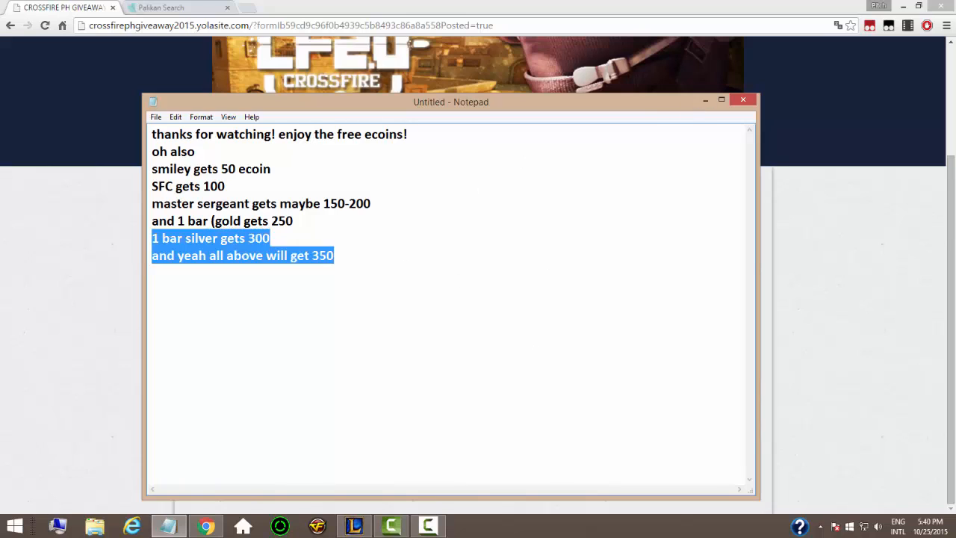
type("Bye! enjy")
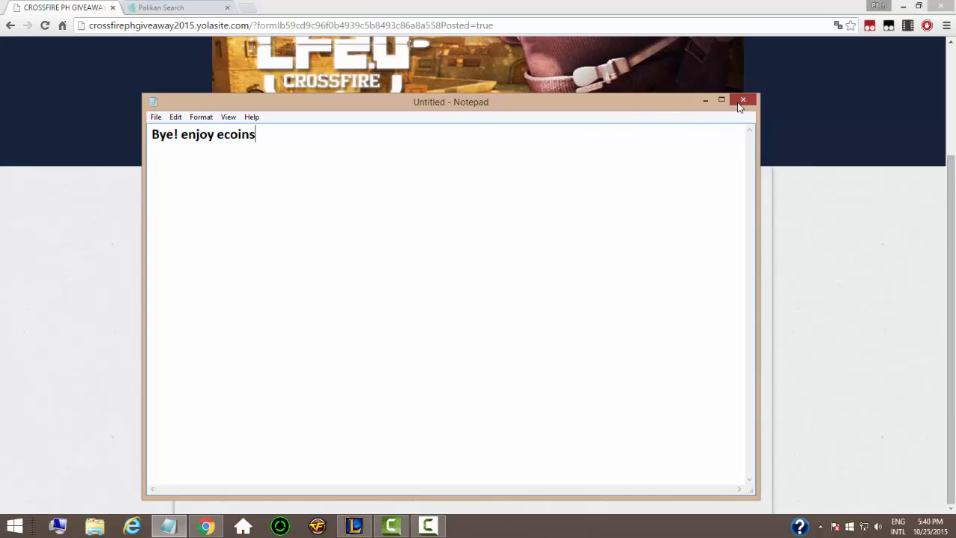
left_click(743, 99)
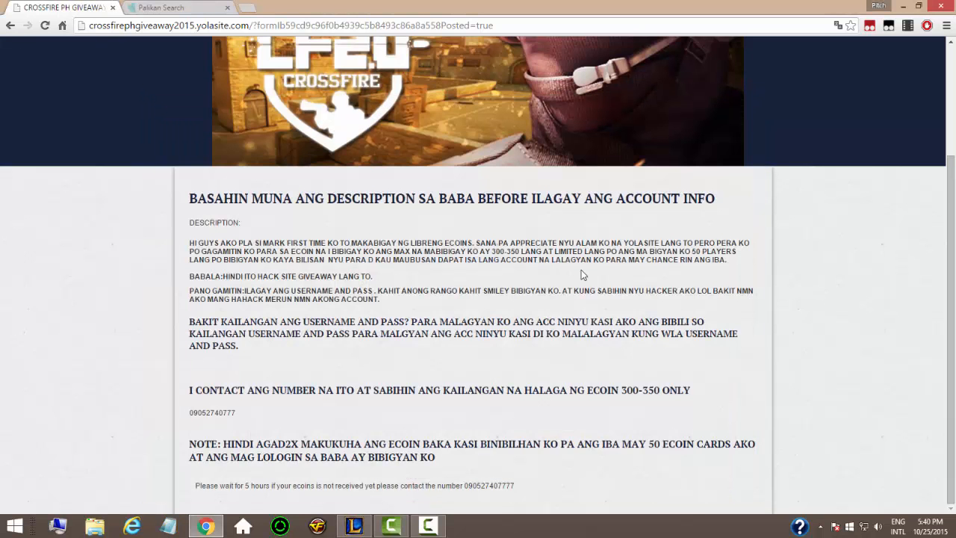
left_click(428, 525)
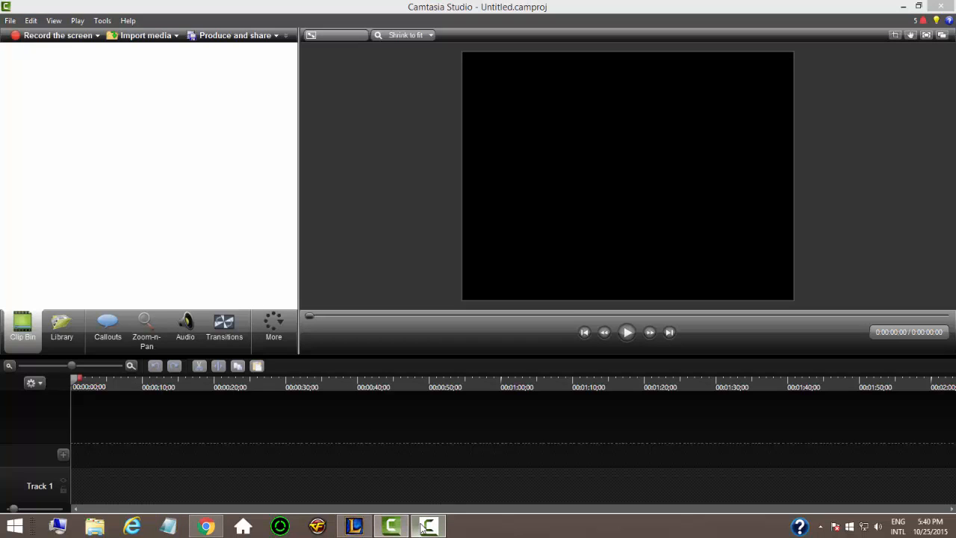